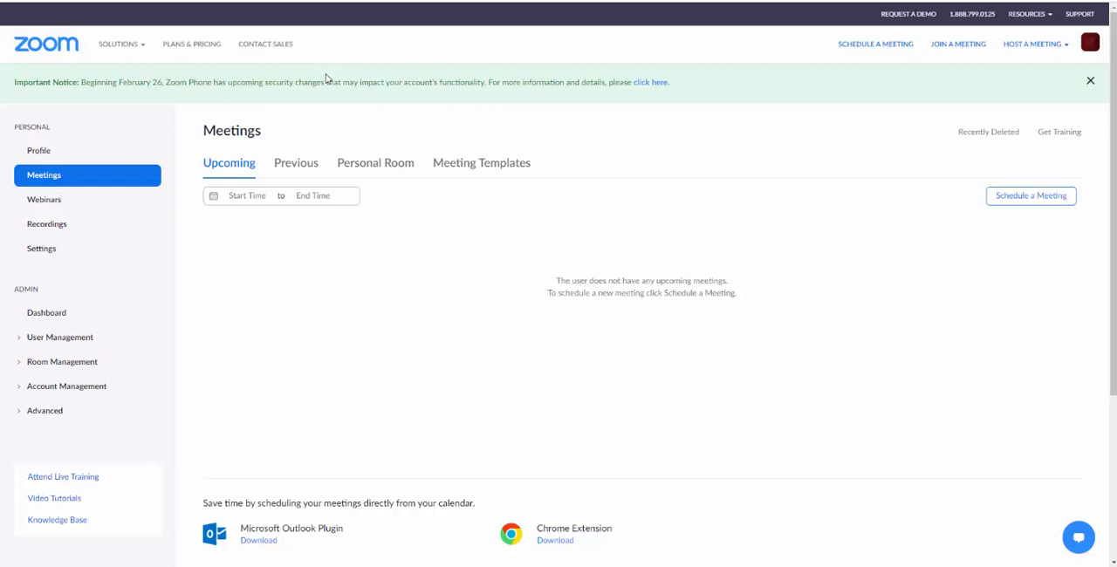
{"action": "mouse_move", "coordinate": [129, 176]}
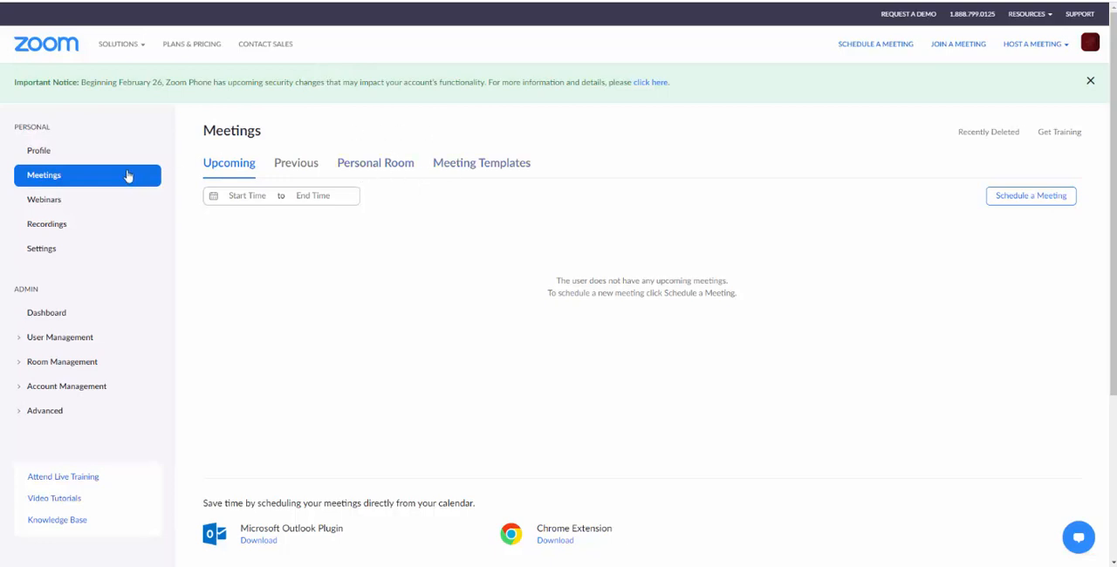
{"action": "mouse_move", "coordinate": [153, 183]}
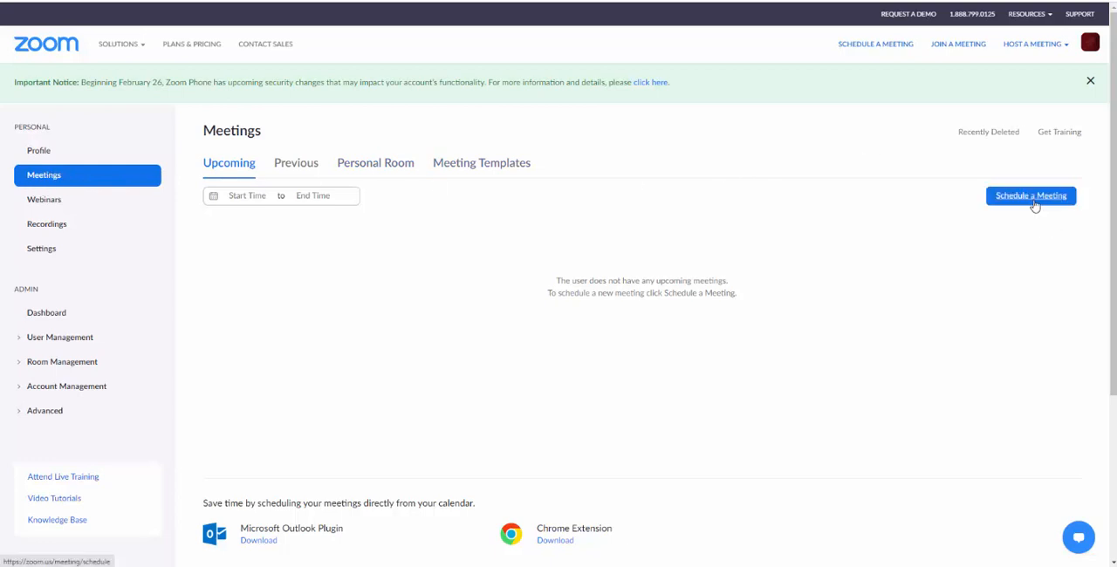
Start a new meeting with topic 'Office Hours' and description 'Office Hours For Spring 2021'
{"action": "left_click", "coordinate": [1030, 195]}
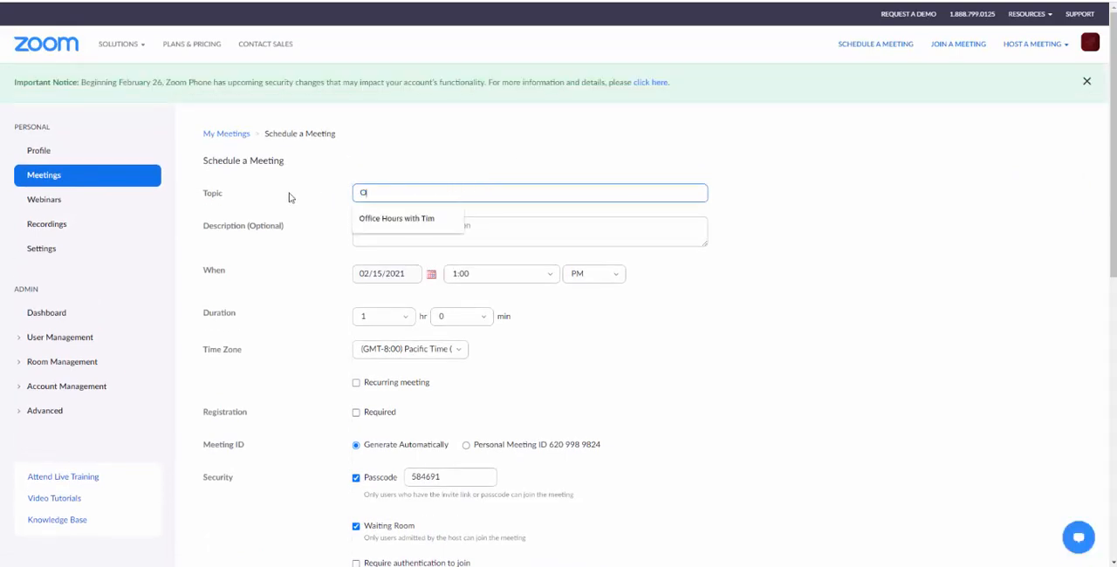
{"action": "type", "text": "Office Hours"}
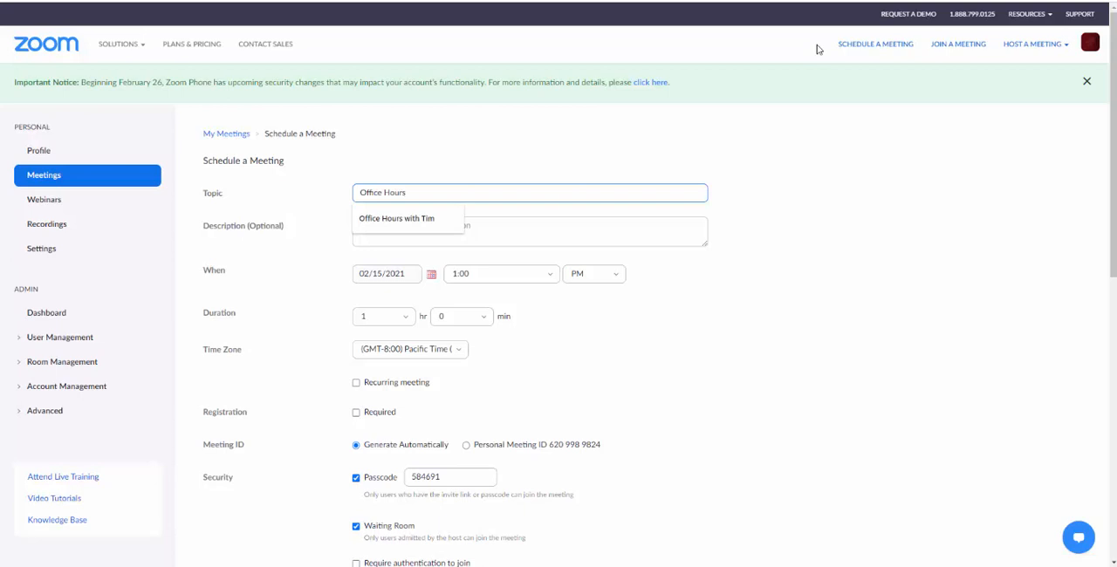
{"action": "left_click", "coordinate": [531, 230]}
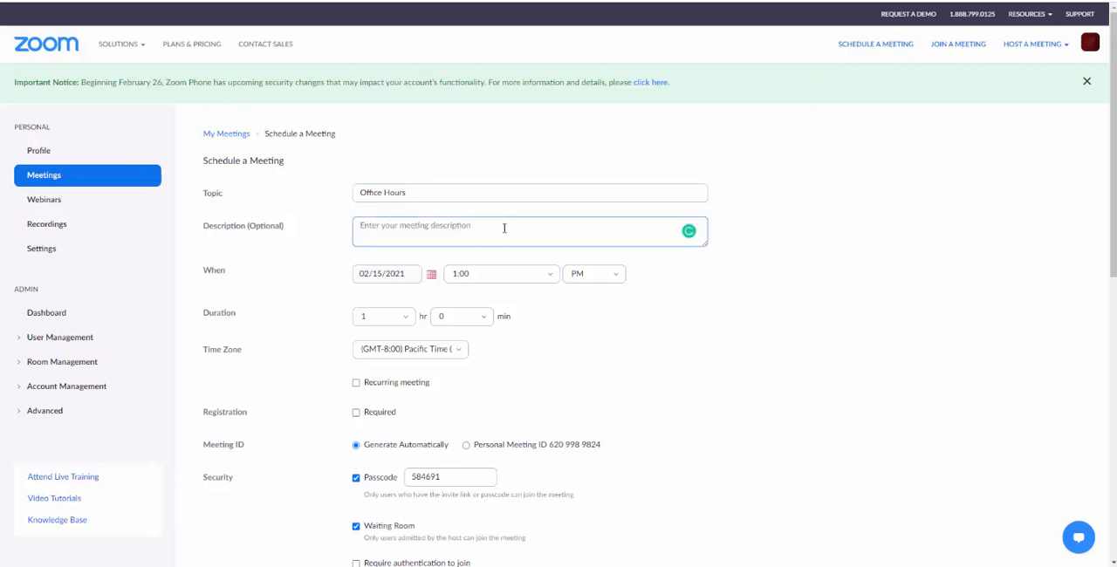
{"action": "type", "text": "O"}
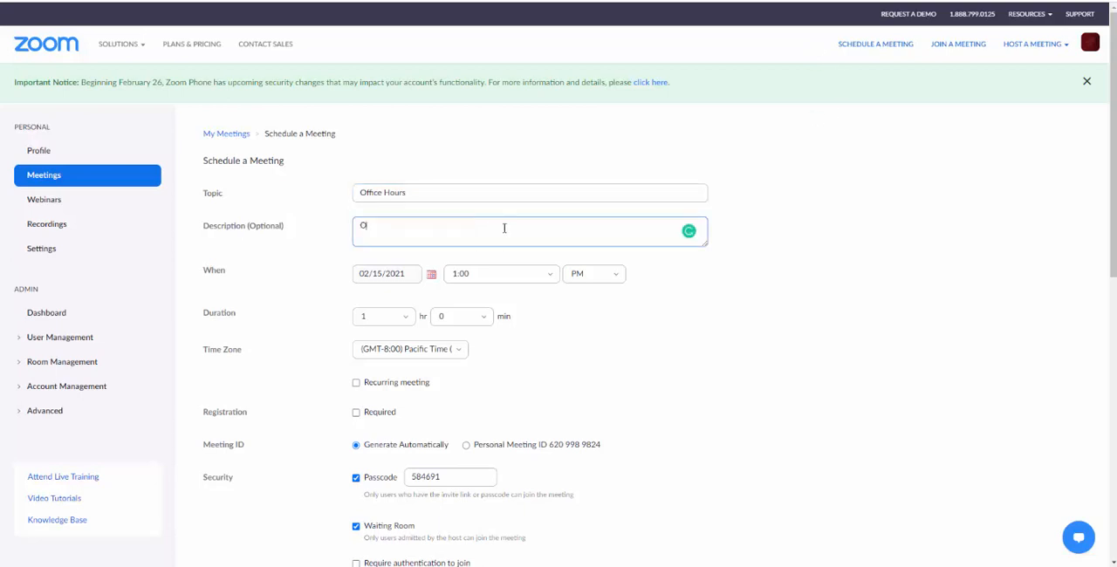
{"action": "type", "text": "Office Hours"}
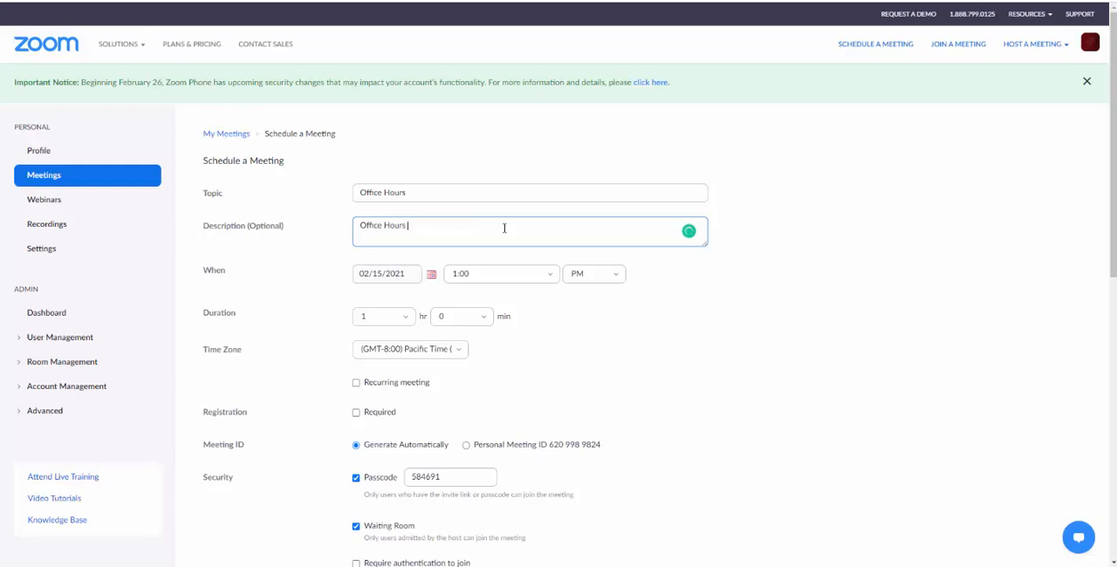
{"action": "type", "text": "For Spring 2021"}
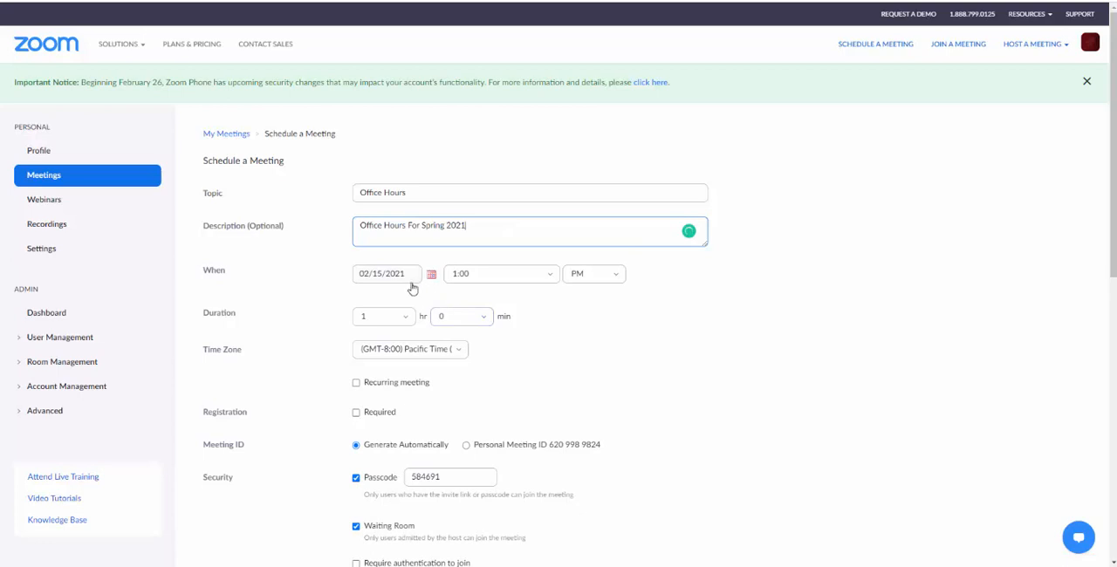
Schedule the meeting for 02/16/2021 at 10:00 AM with a 4-hour duration
{"action": "left_click", "coordinate": [431, 273]}
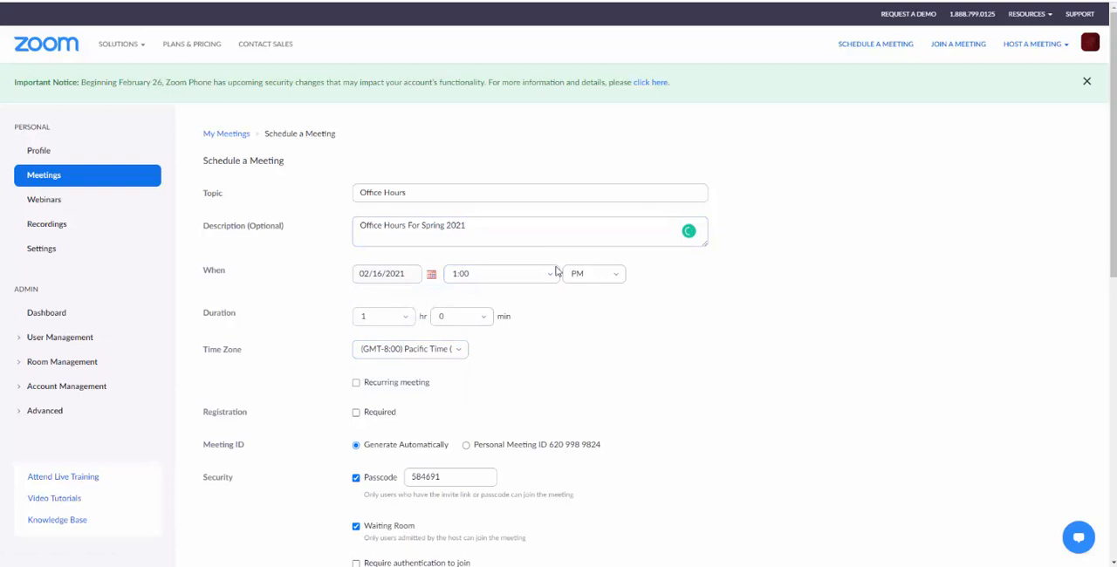
{"action": "left_click", "coordinate": [499, 272]}
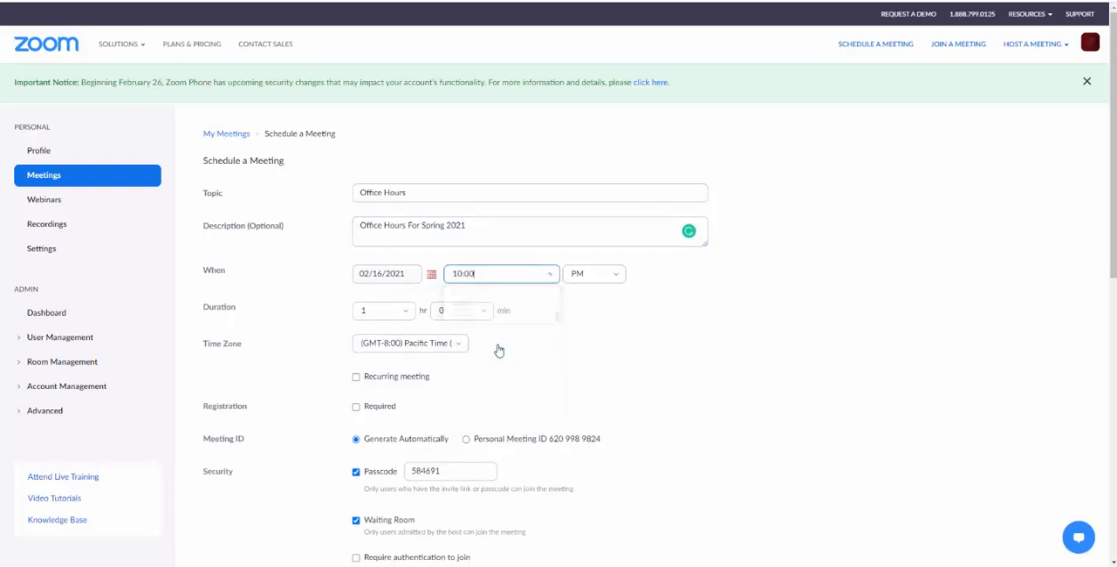
{"action": "left_click", "coordinate": [593, 272]}
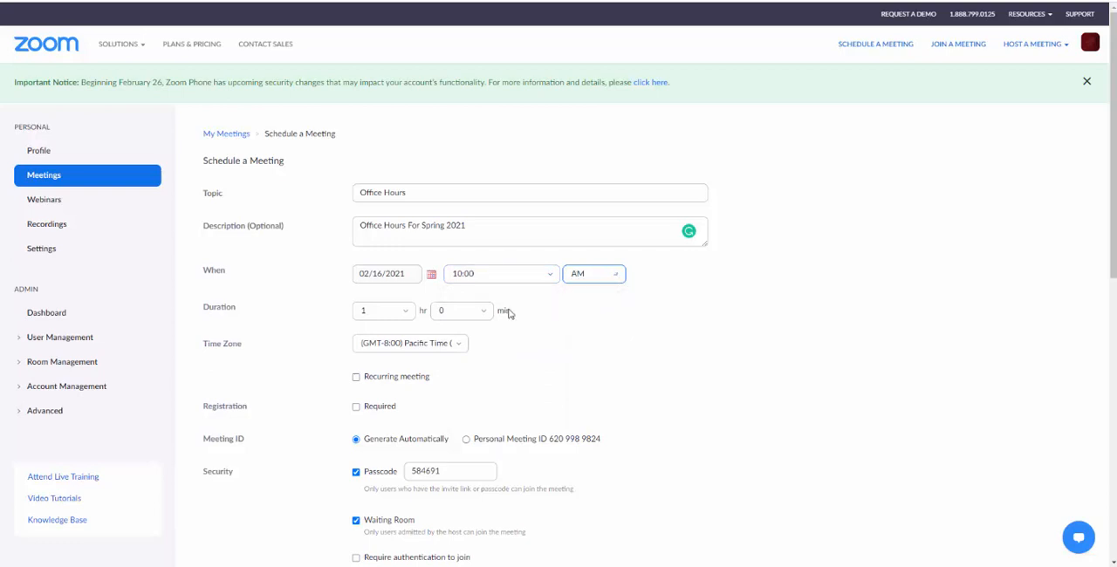
{"action": "left_click", "coordinate": [380, 311]}
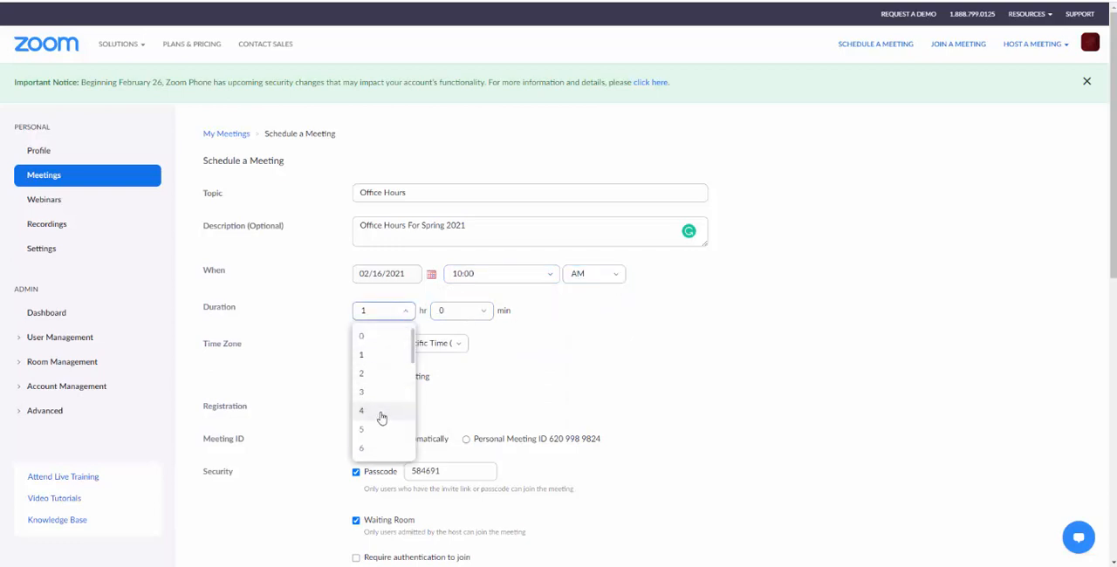
{"action": "left_click", "coordinate": [361, 410]}
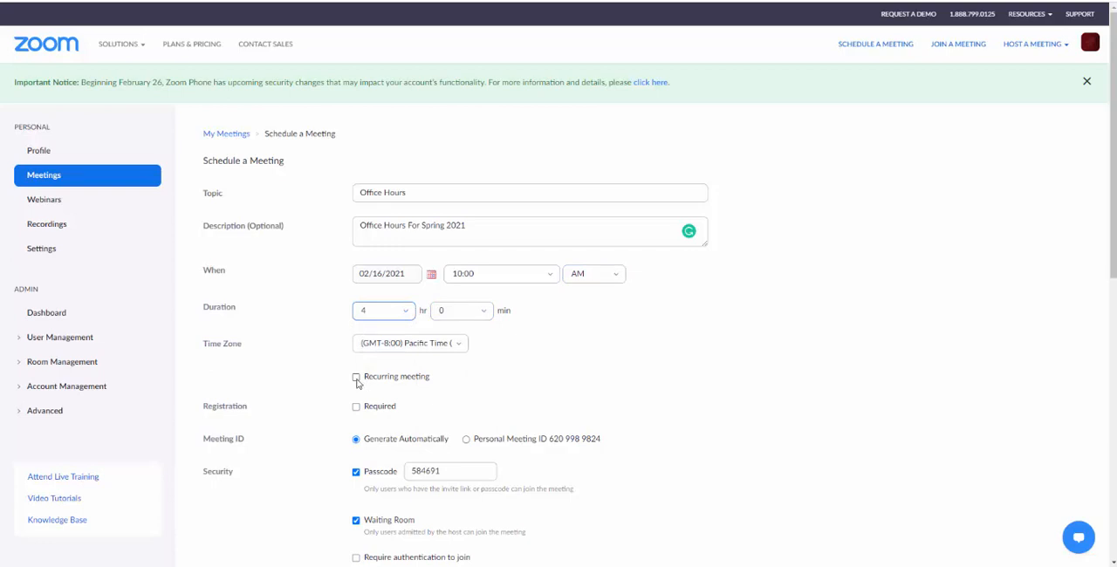
Make the meeting recur weekly on Tuesdays and Thursdays
{"action": "left_click", "coordinate": [356, 377]}
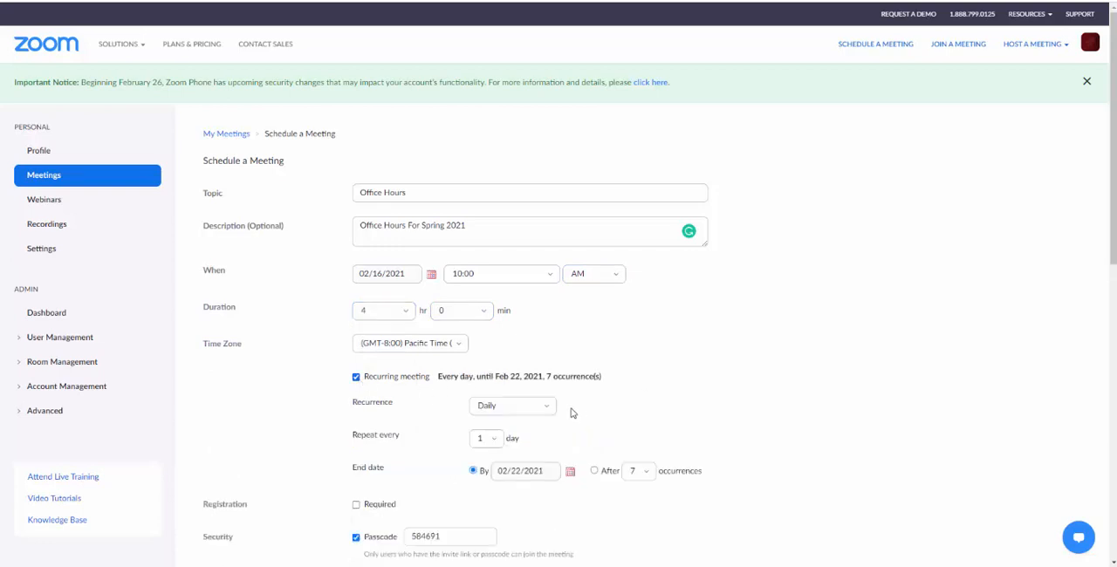
{"action": "left_click", "coordinate": [514, 405]}
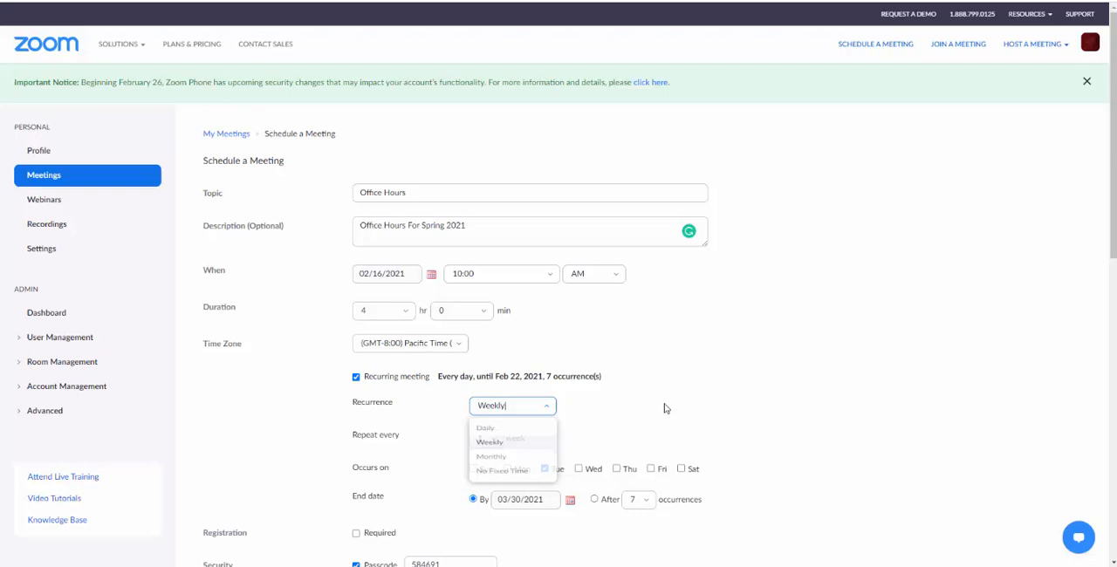
{"action": "left_click", "coordinate": [489, 442]}
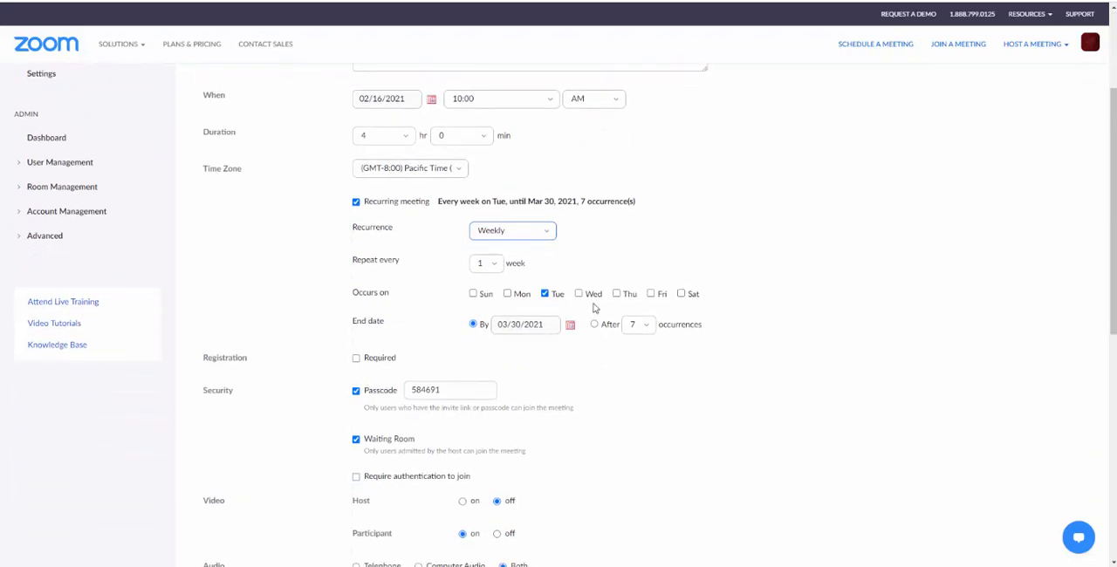
{"action": "left_click", "coordinate": [617, 293]}
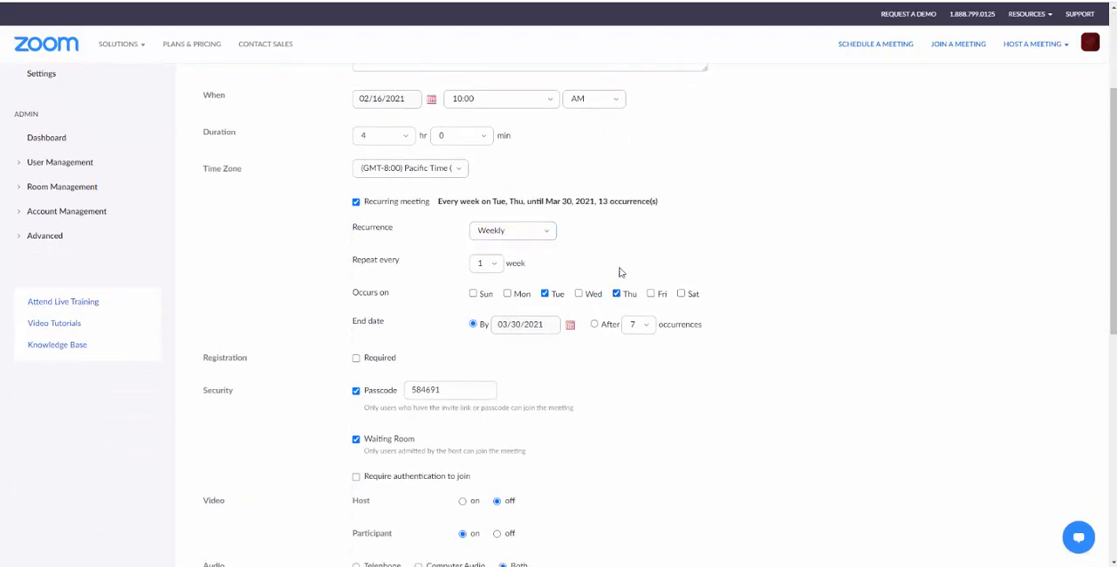
{"action": "mouse_move", "coordinate": [579, 344]}
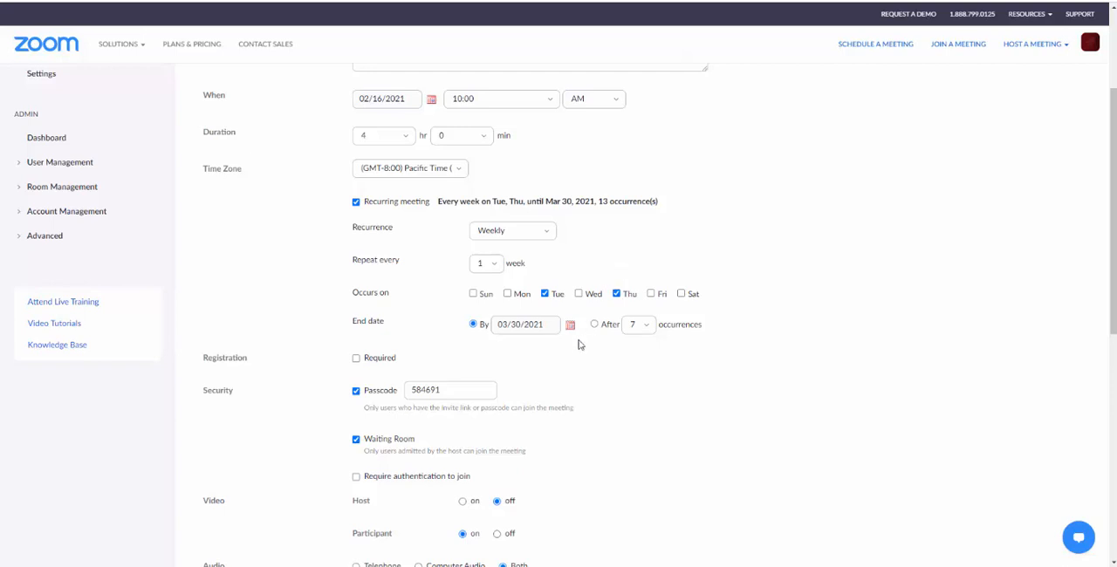
End the recurrence on May 28, 2021
{"action": "left_click", "coordinate": [569, 324]}
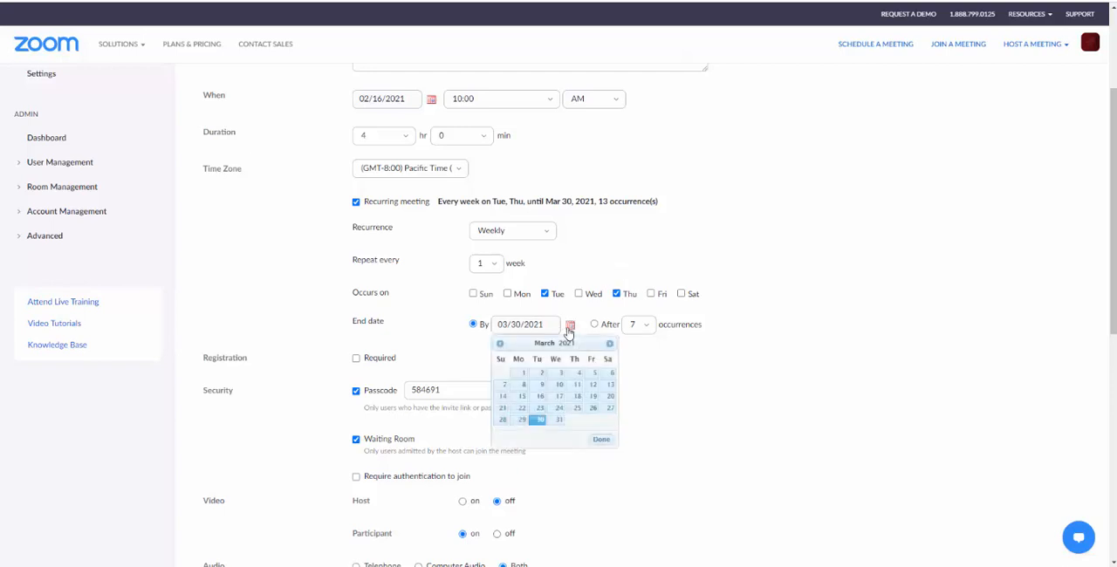
{"action": "left_click", "coordinate": [611, 344]}
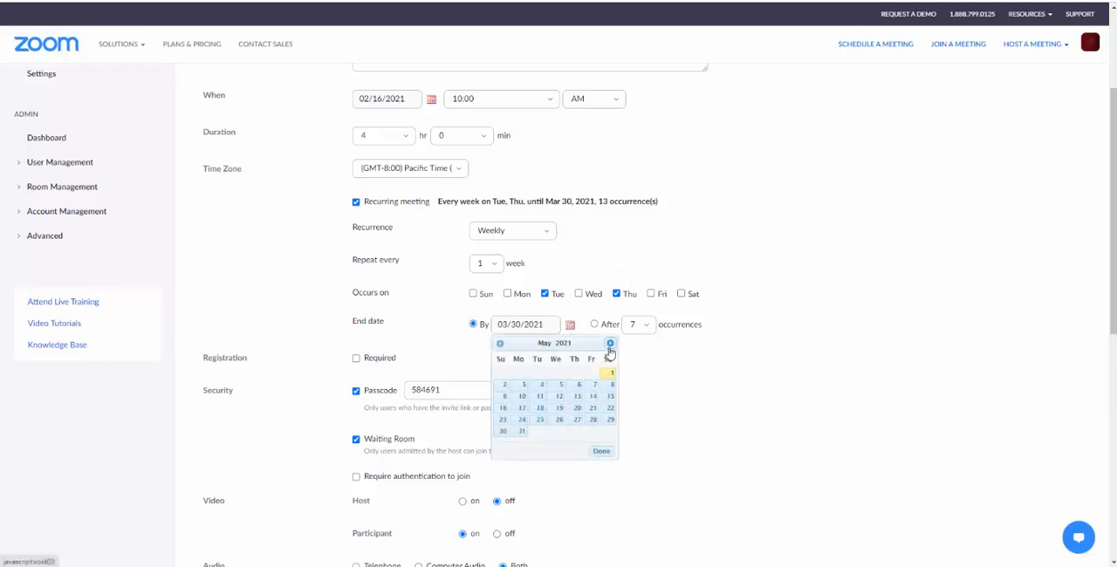
{"action": "left_click", "coordinate": [593, 419]}
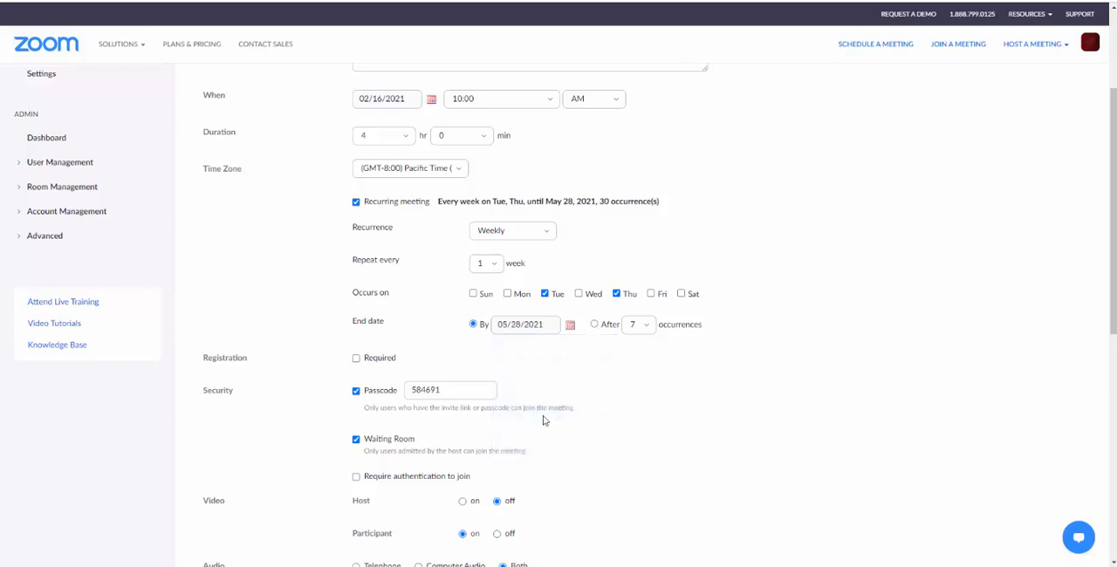
{"action": "mouse_move", "coordinate": [440, 405]}
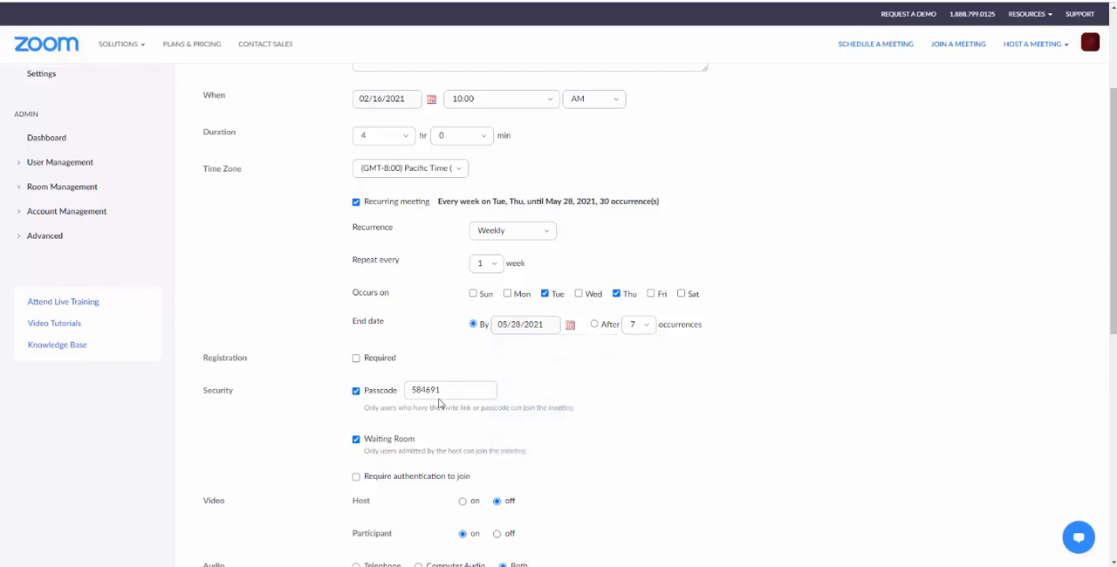
Save the recurring Office Hours meeting, leaving the other options at defaults
{"action": "scroll", "scroll_direction": "down", "scroll_amount": 3}
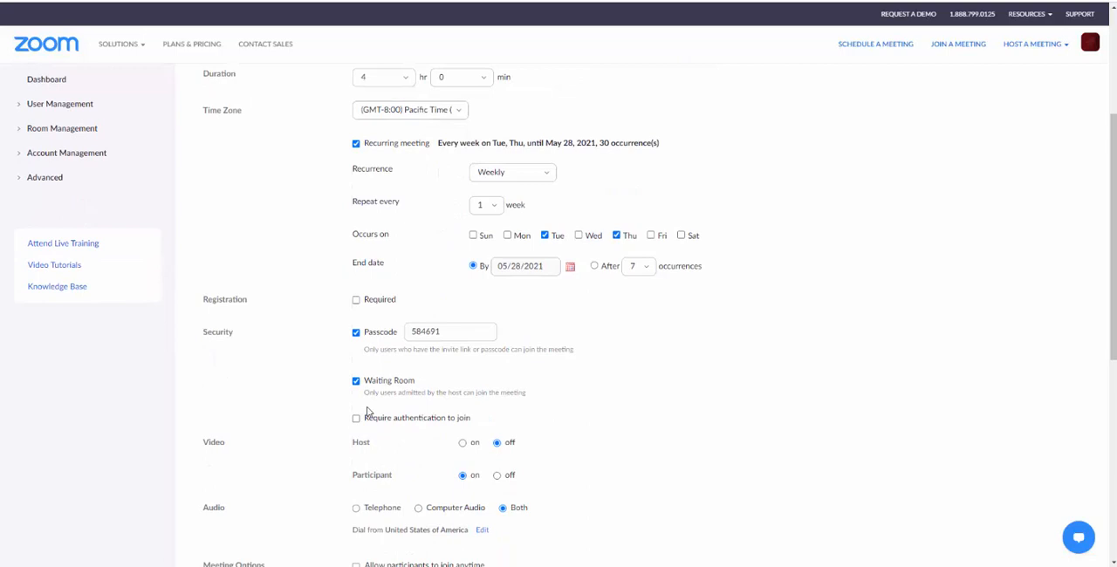
{"action": "mouse_move", "coordinate": [642, 405]}
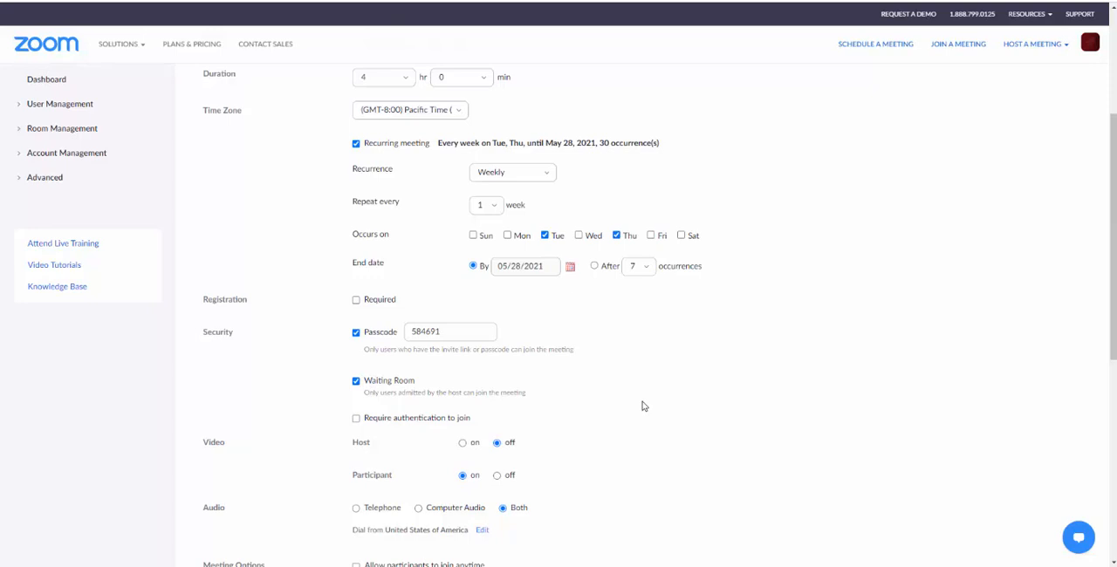
{"action": "scroll", "scroll_direction": "down", "scroll_amount": 3}
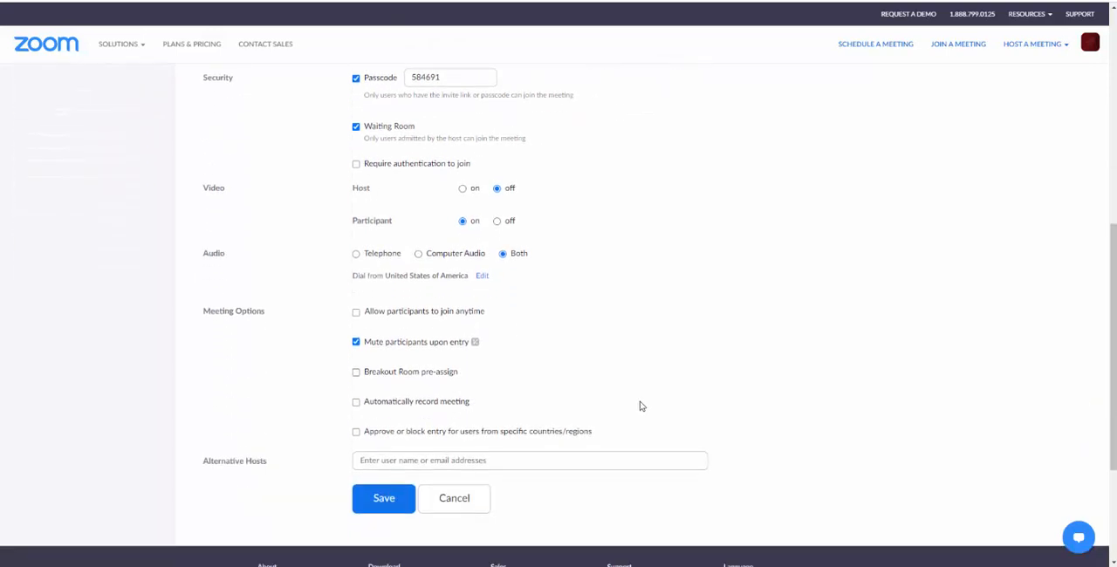
{"action": "scroll", "scroll_direction": "down", "scroll_amount": 3}
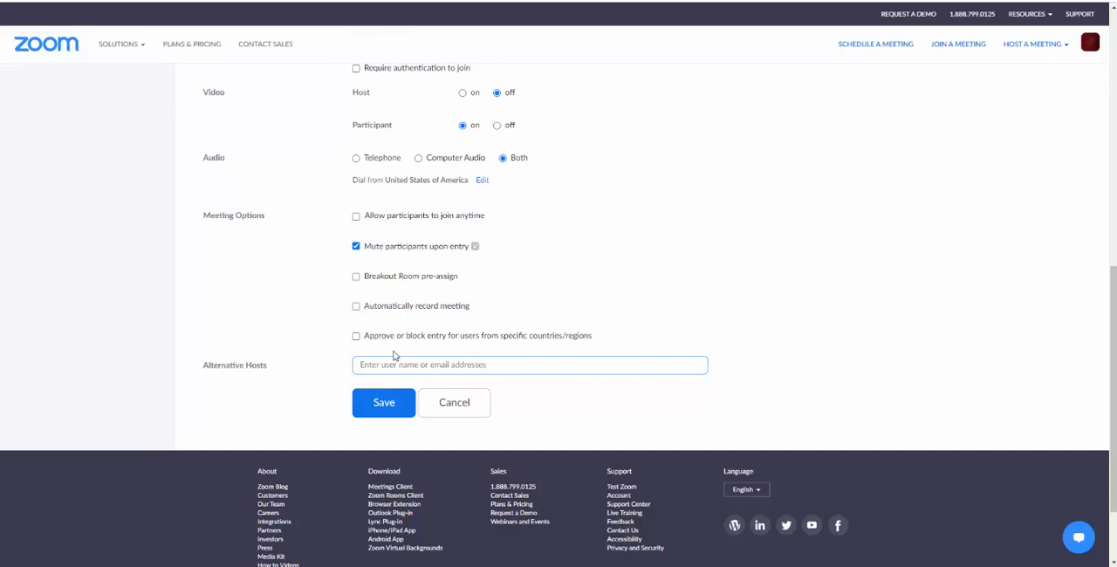
{"action": "left_click", "coordinate": [384, 401]}
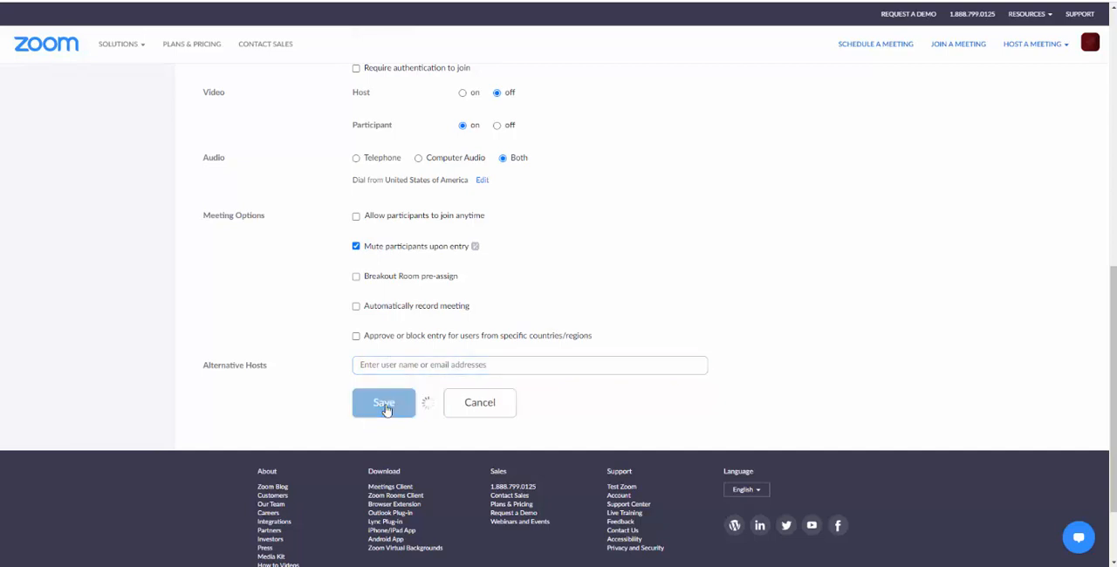
{"action": "left_click", "coordinate": [384, 401]}
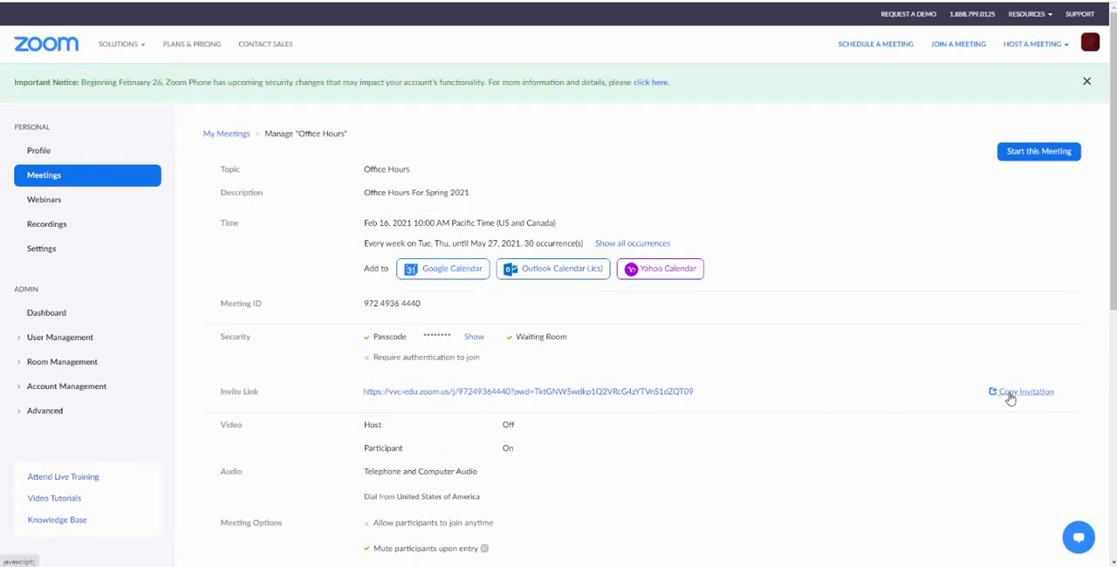
Copy the meeting invitation to the clipboard and return toward Canvas
{"action": "left_click", "coordinate": [1025, 391]}
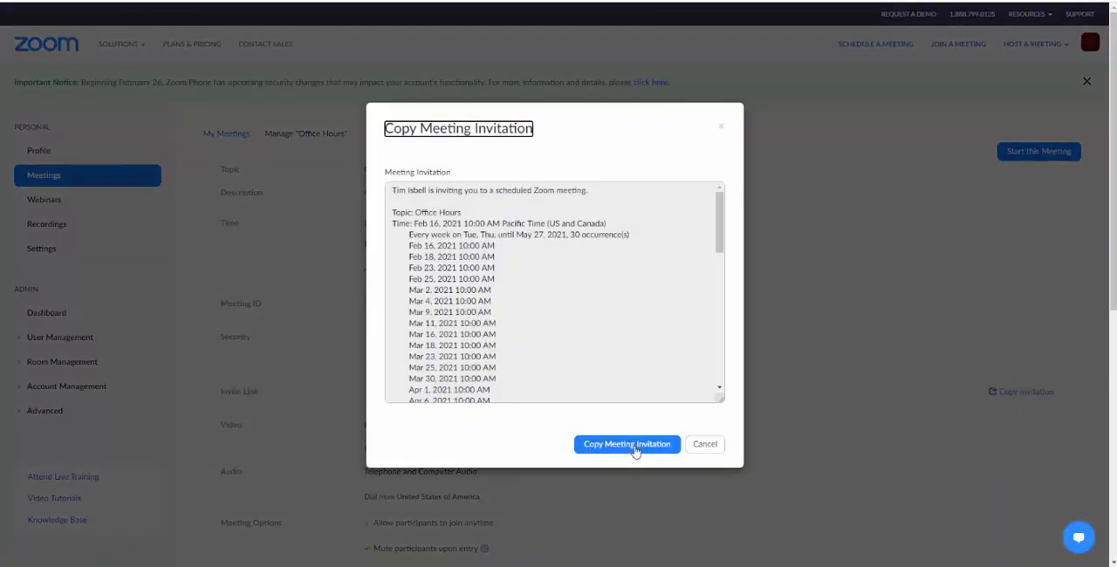
{"action": "left_click", "coordinate": [627, 443]}
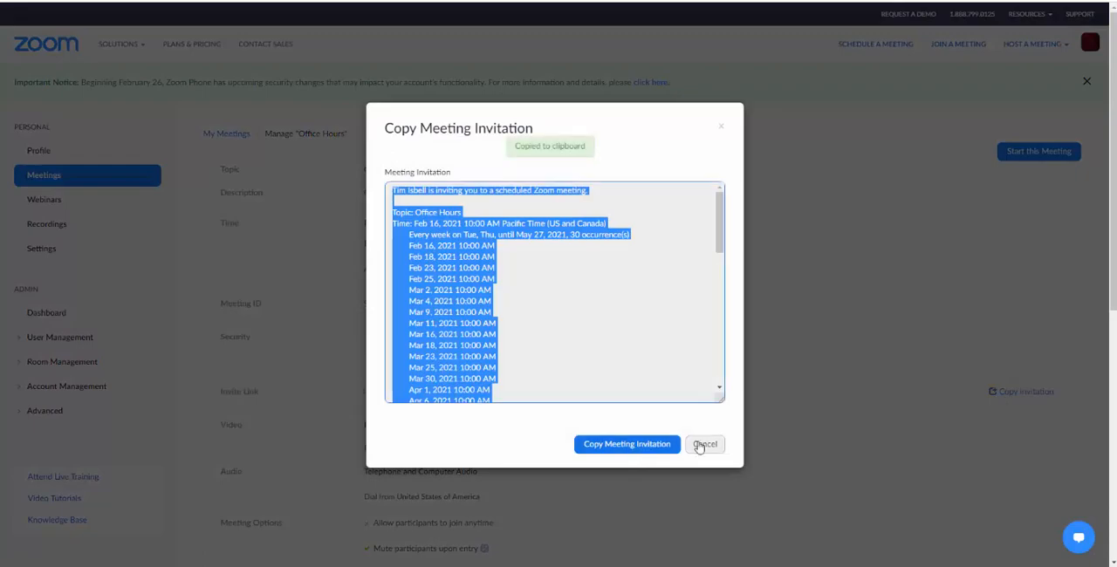
{"action": "left_click", "coordinate": [706, 444]}
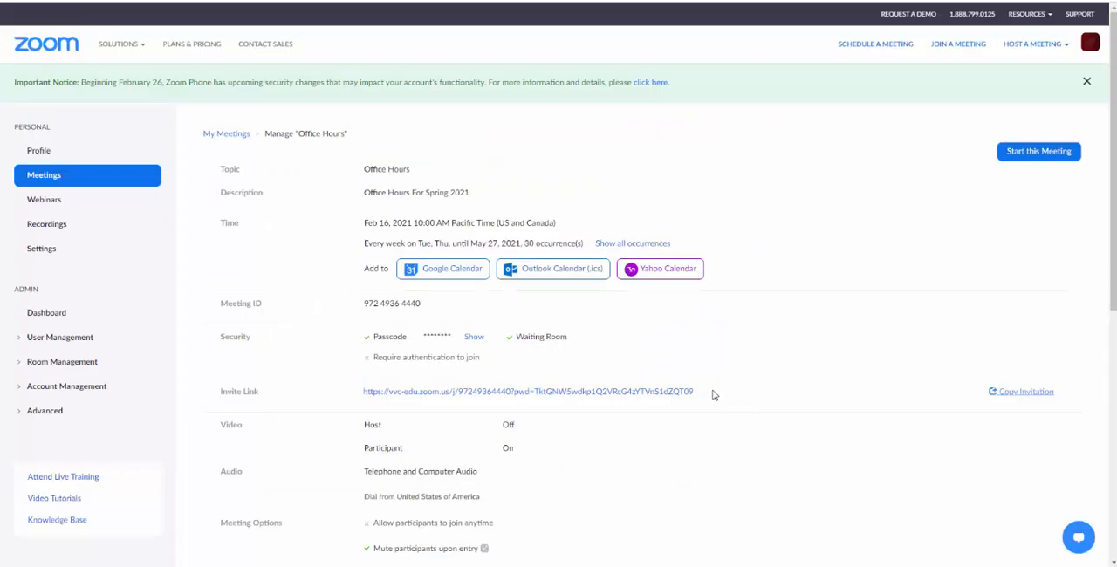
{"action": "left_click", "coordinate": [527, 391]}
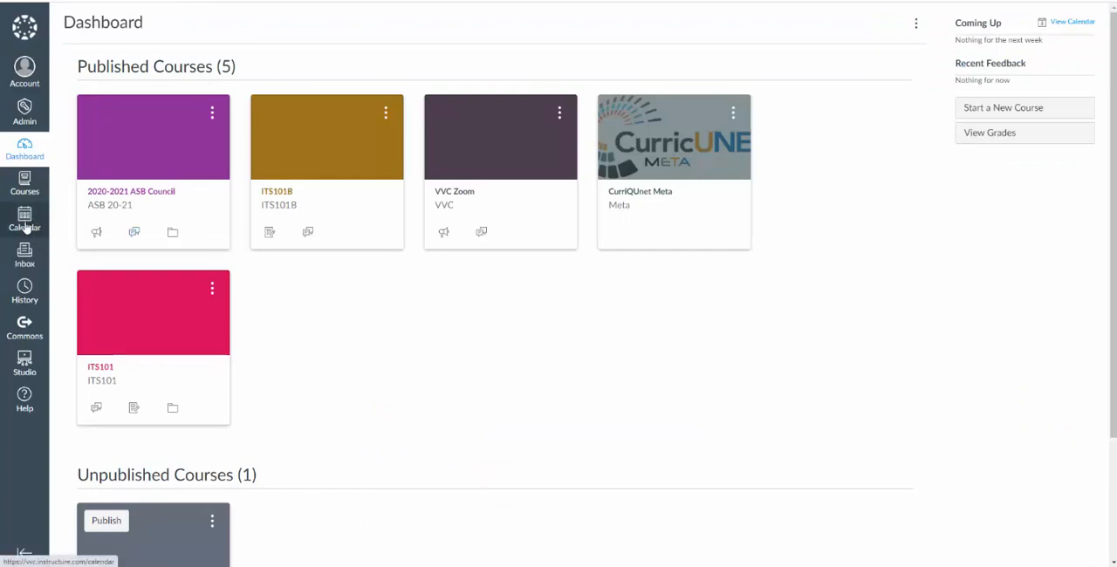
Start a new calendar event on February 16, 2021
{"action": "left_click", "coordinate": [24, 220]}
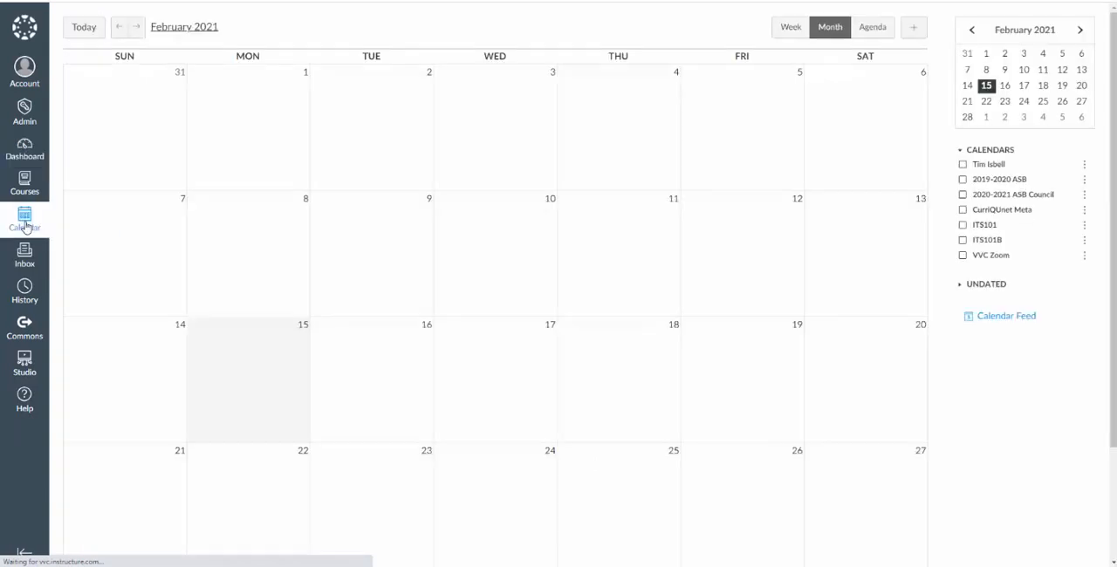
{"action": "left_click", "coordinate": [24, 220]}
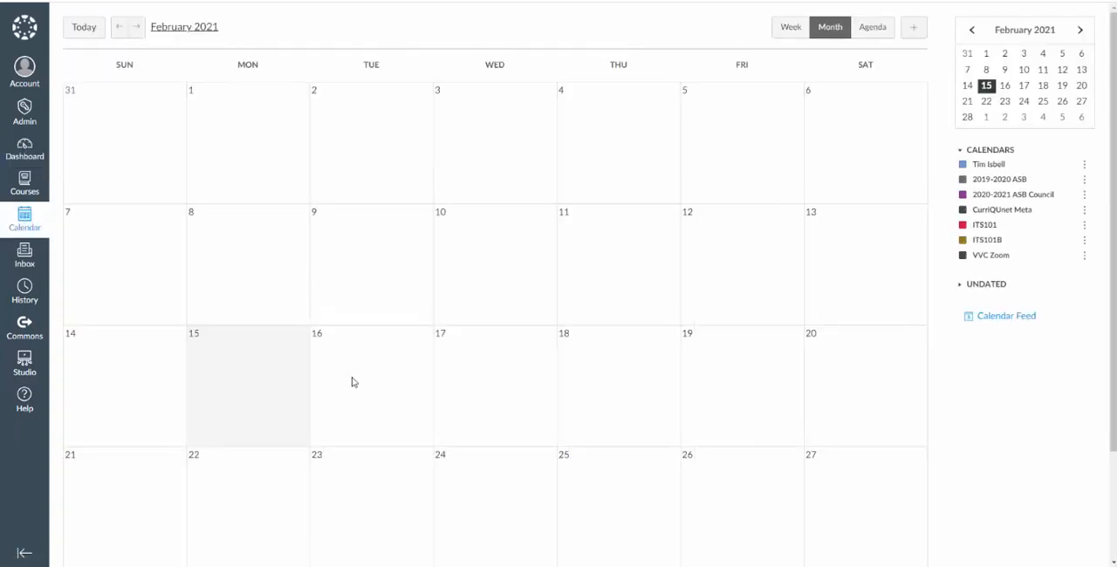
{"action": "left_click", "coordinate": [353, 383]}
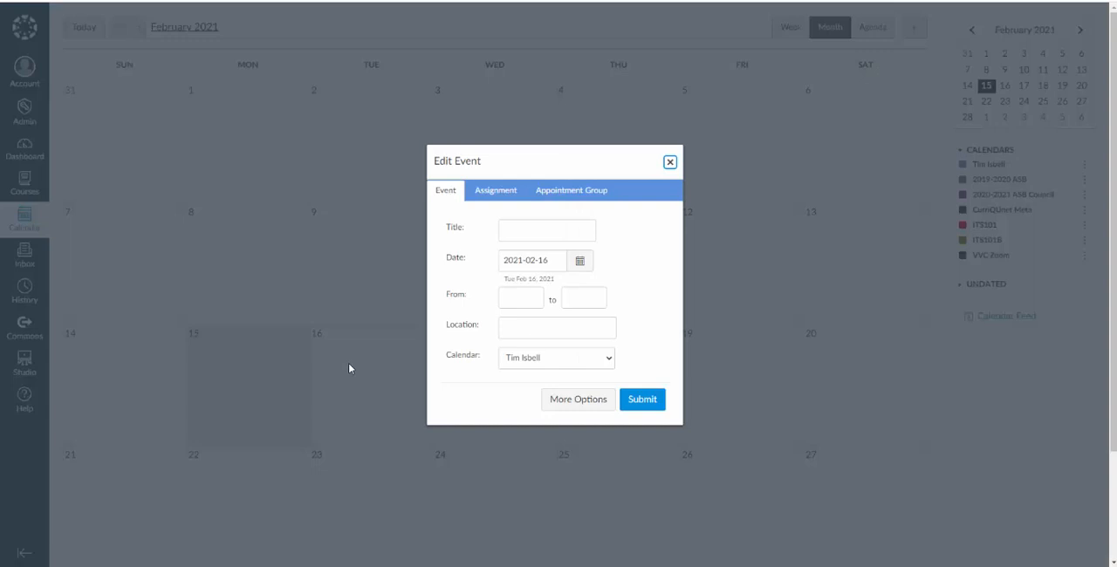
{"action": "mouse_move", "coordinate": [649, 206]}
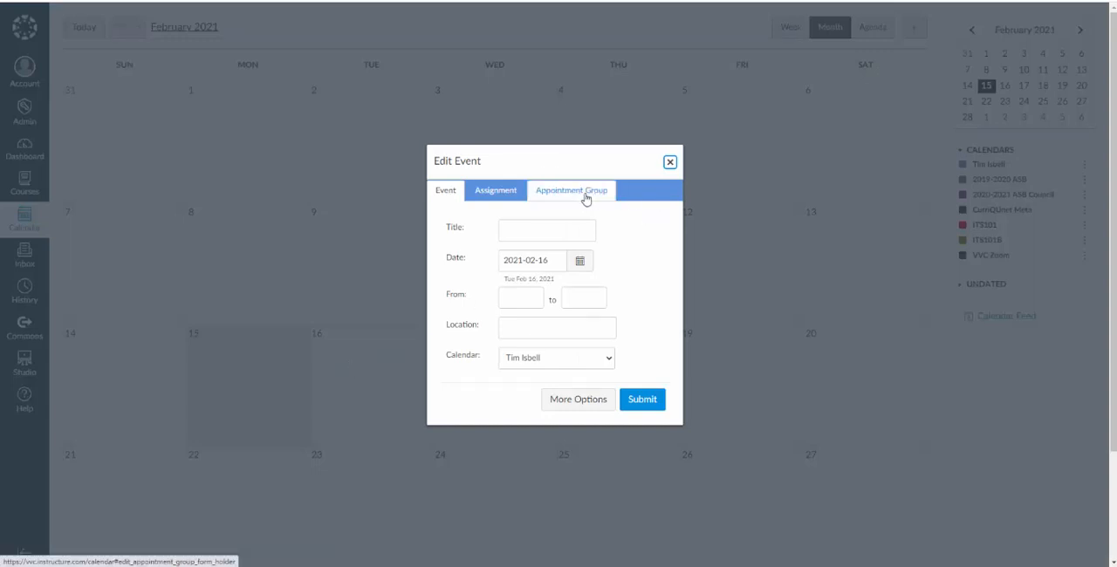
Name the appointment group 'Office Hours With Tim' with the Zoom link as location
{"action": "left_click", "coordinate": [571, 190]}
{"action": "type", "text": "Offic"}
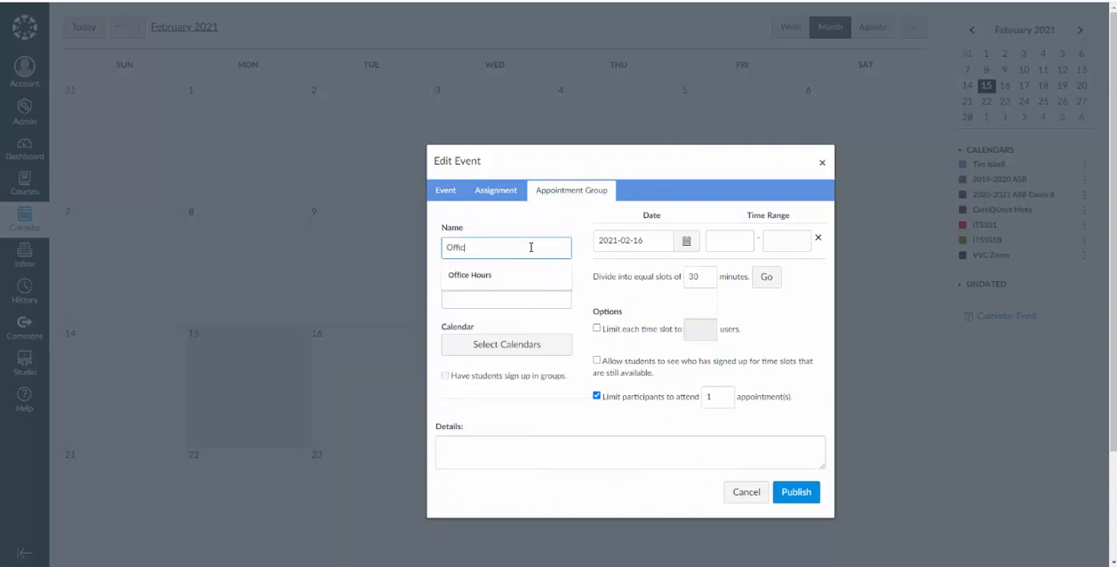
{"action": "type", "text": "e Hours"}
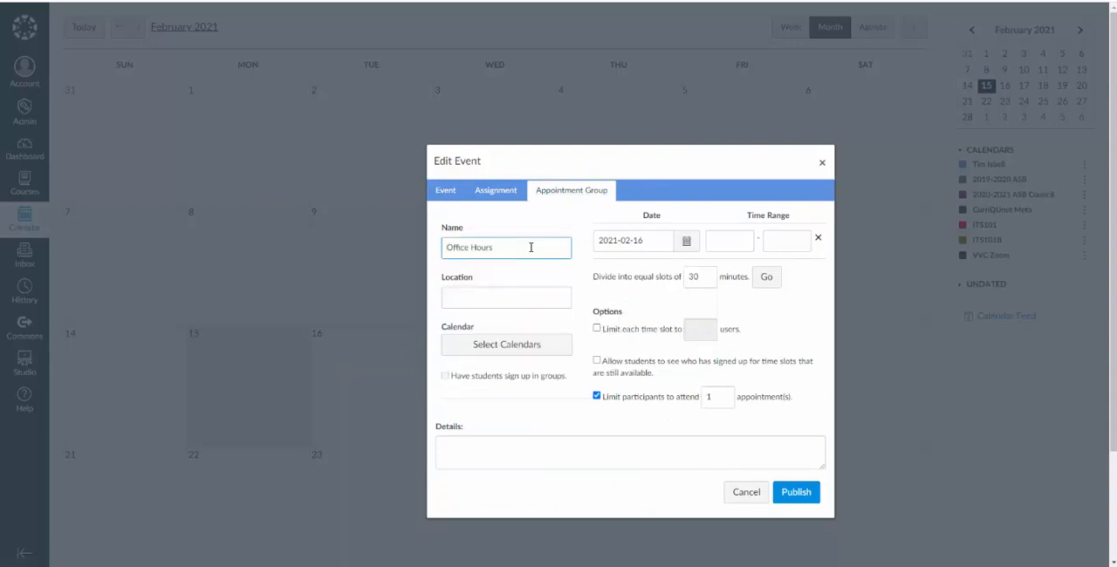
{"action": "type", "text": "With Tim"}
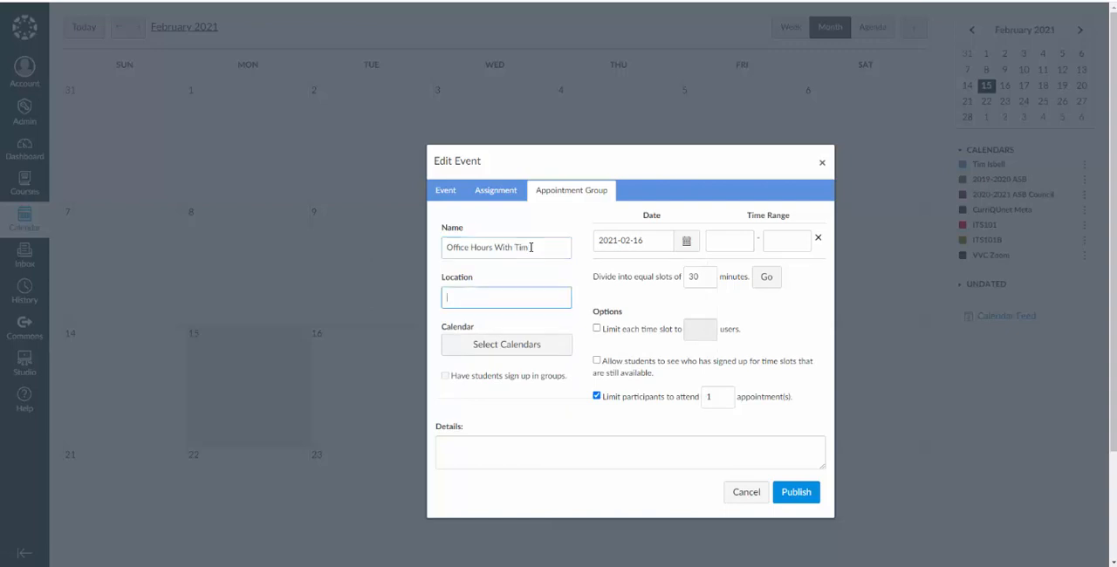
{"action": "type", "text": "vdkp1Q2VRcG4zYTVnS1dZQT09"}
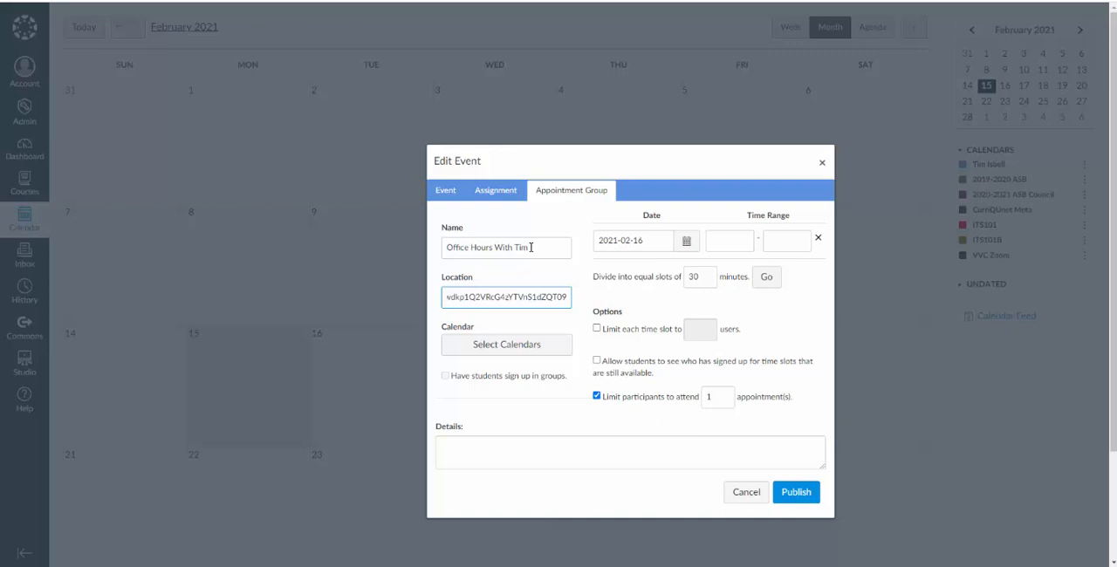
Offer the slots on the ASB calendars and the ITS101B calendar
{"action": "left_click", "coordinate": [506, 344]}
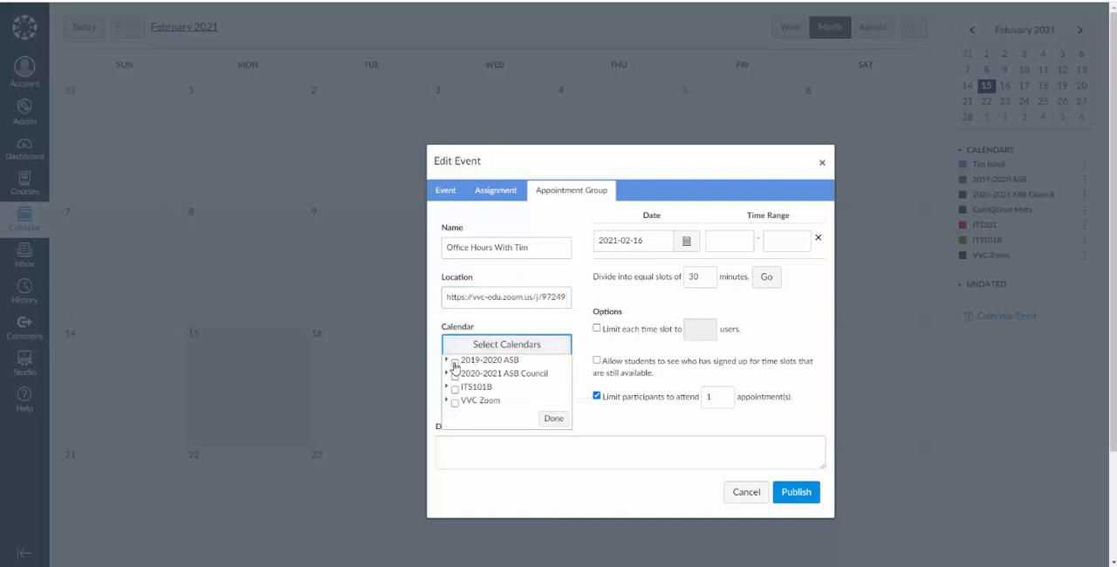
{"action": "left_click", "coordinate": [454, 359]}
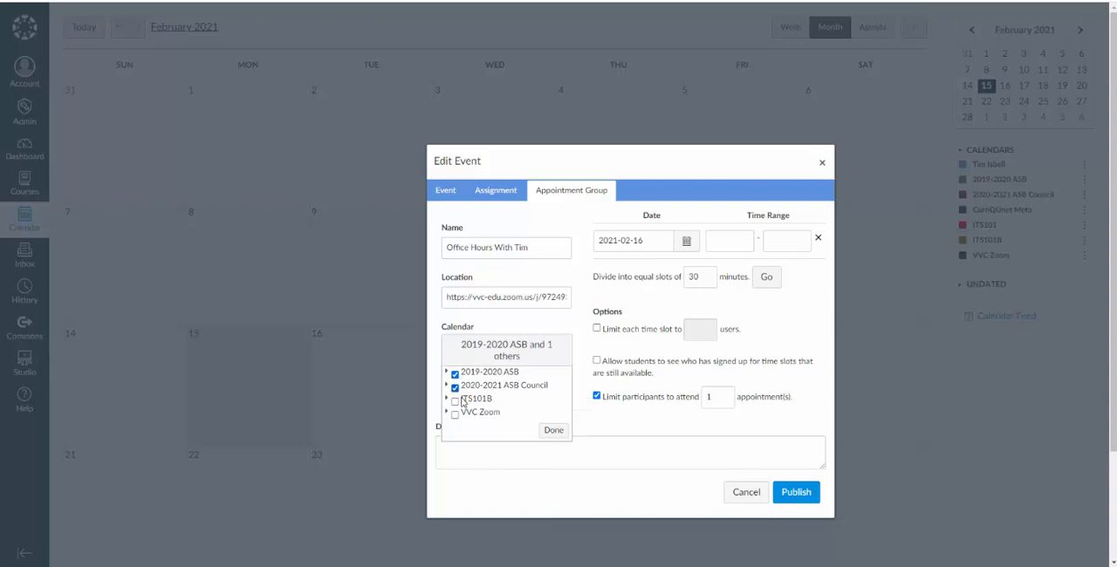
{"action": "left_click", "coordinate": [454, 402]}
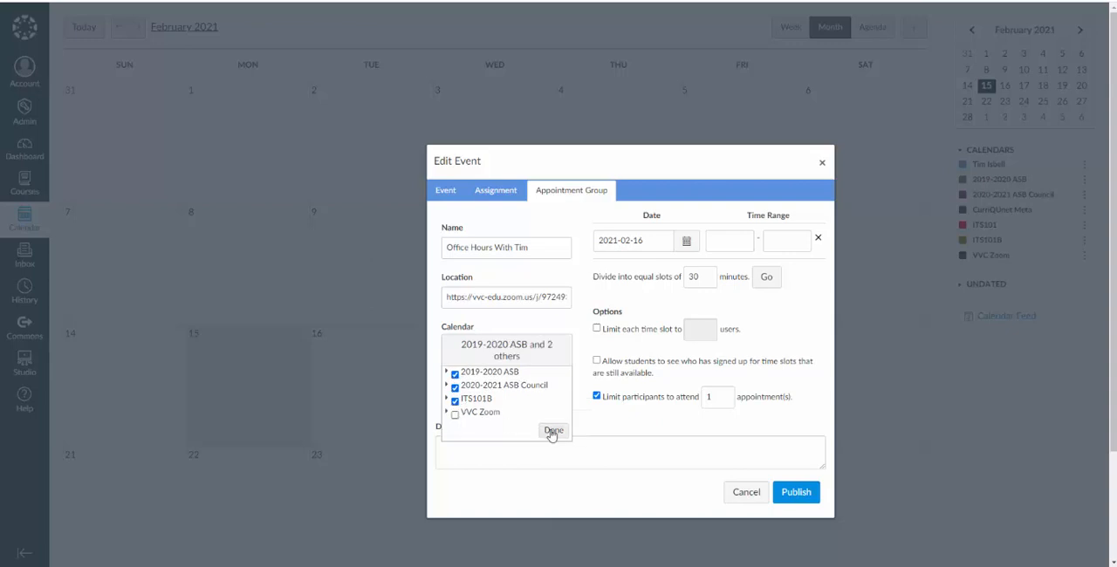
{"action": "left_click", "coordinate": [554, 431]}
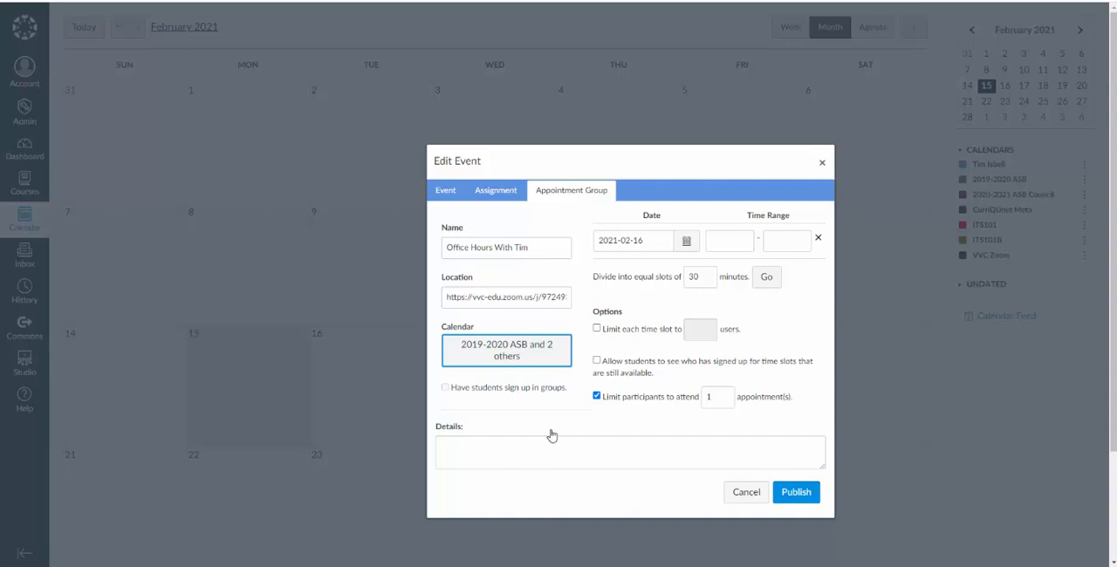
{"action": "left_click", "coordinate": [646, 241]}
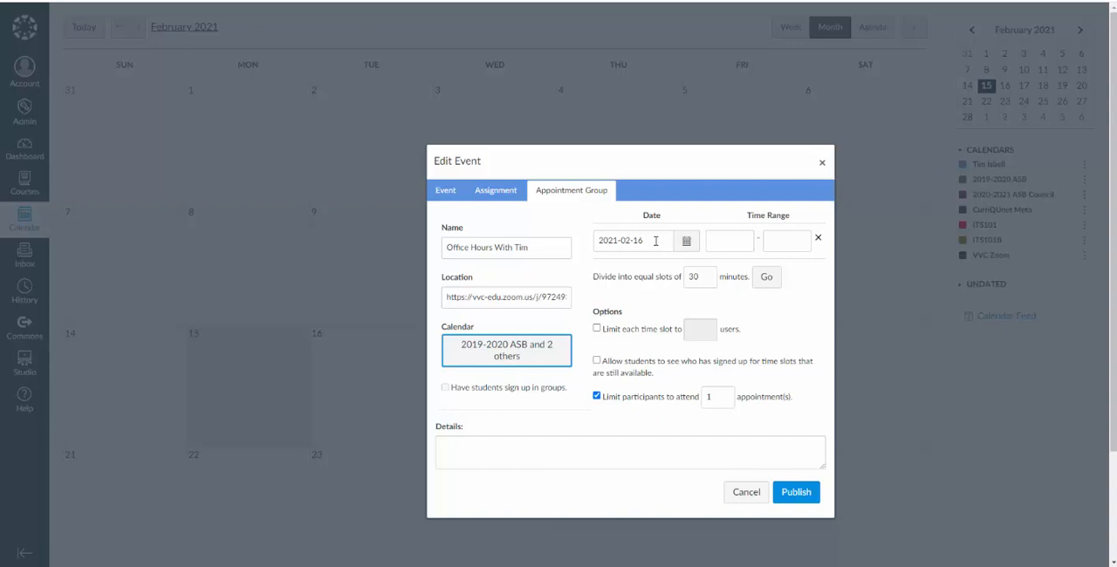
Set the first day's range to 10:00–14:00 on February 16
{"action": "left_click", "coordinate": [730, 241]}
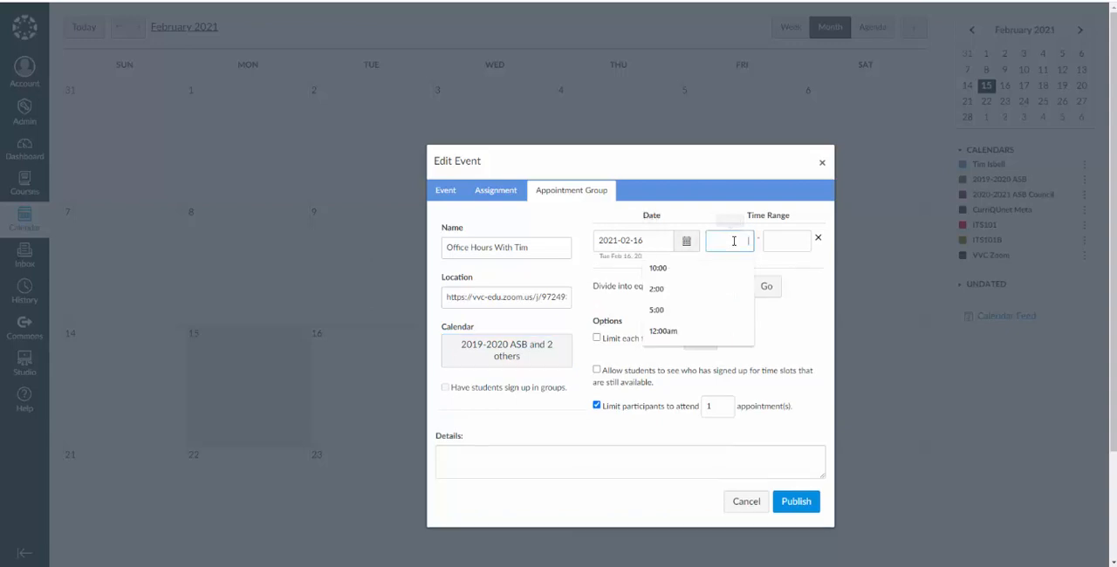
{"action": "left_click", "coordinate": [657, 268]}
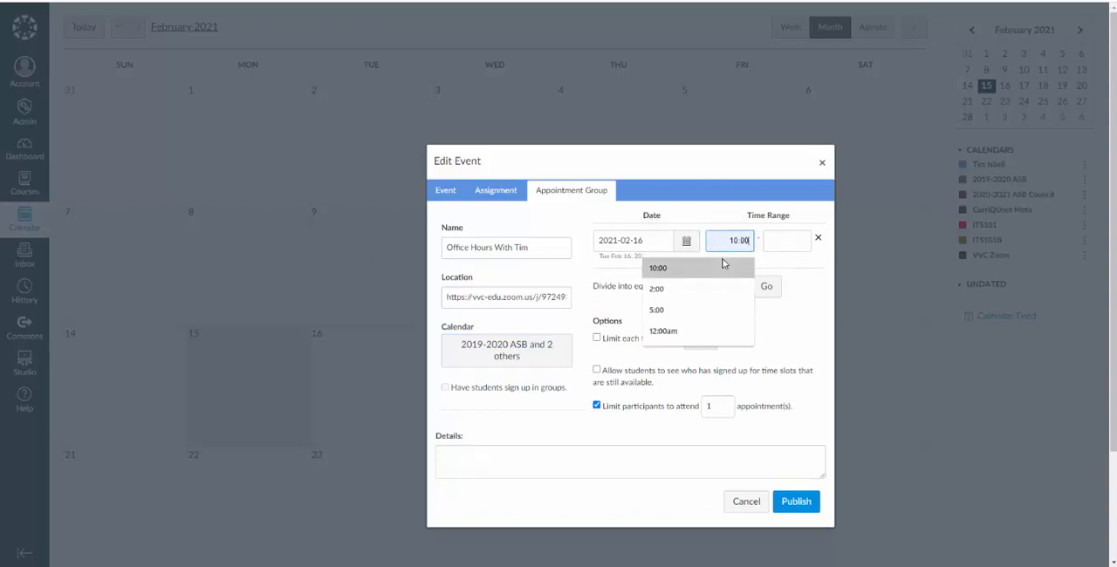
{"action": "left_click", "coordinate": [657, 289]}
{"action": "type", "text": "14:00"}
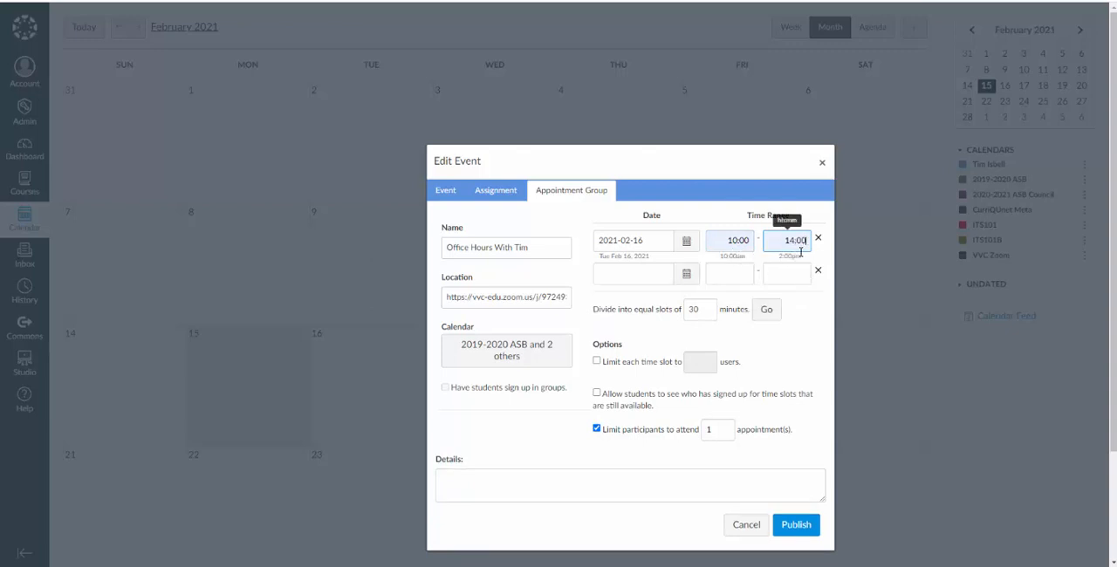
Add February 18, February 23 and March 2 as further slot days
{"action": "left_click", "coordinate": [688, 273]}
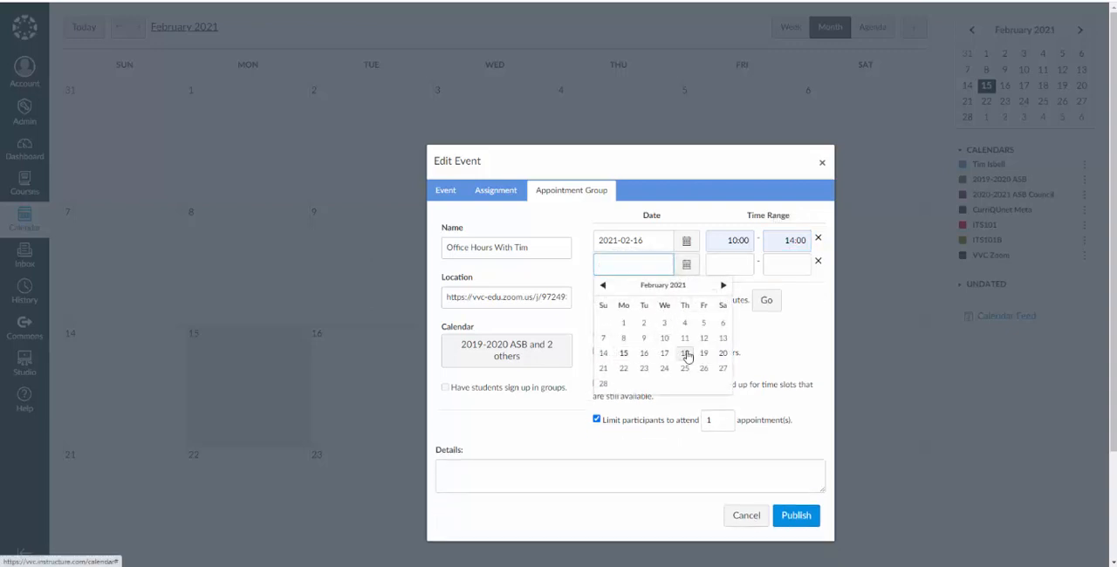
{"action": "left_click", "coordinate": [684, 352]}
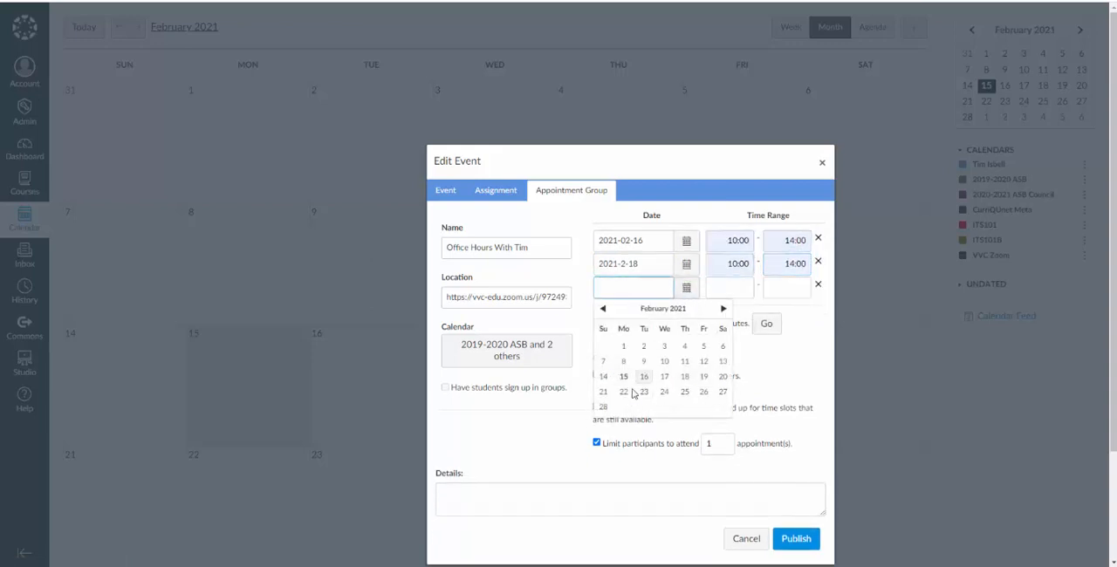
{"action": "left_click", "coordinate": [644, 391]}
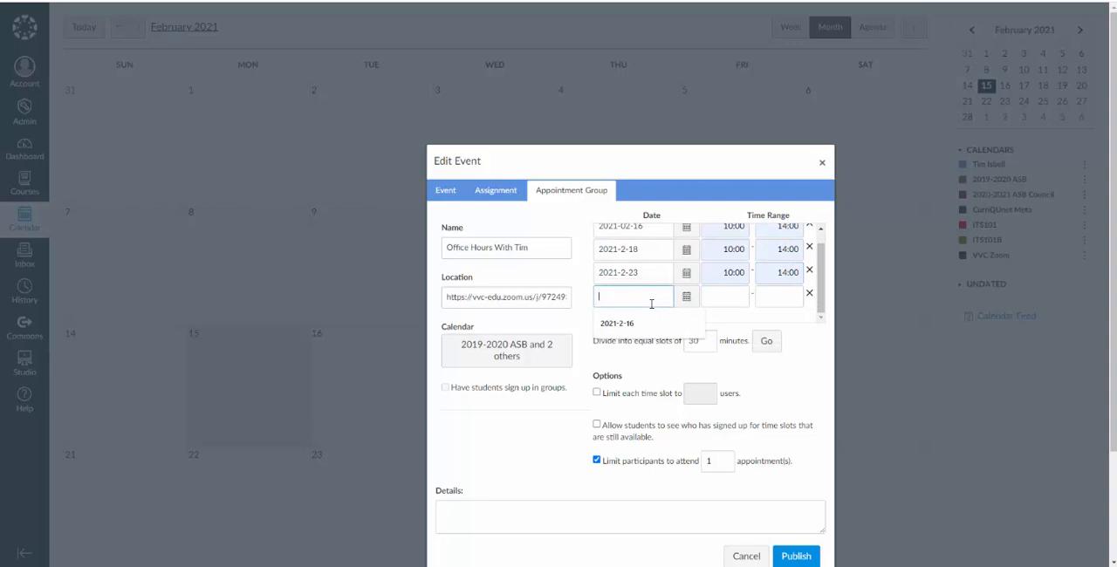
{"action": "left_click", "coordinate": [688, 297]}
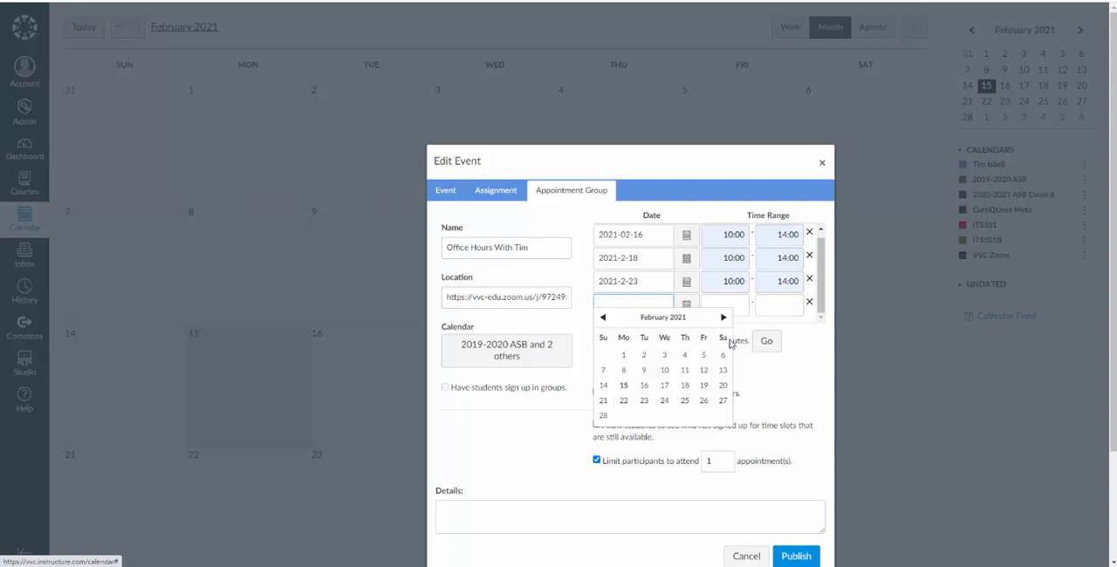
{"action": "left_click", "coordinate": [722, 318]}
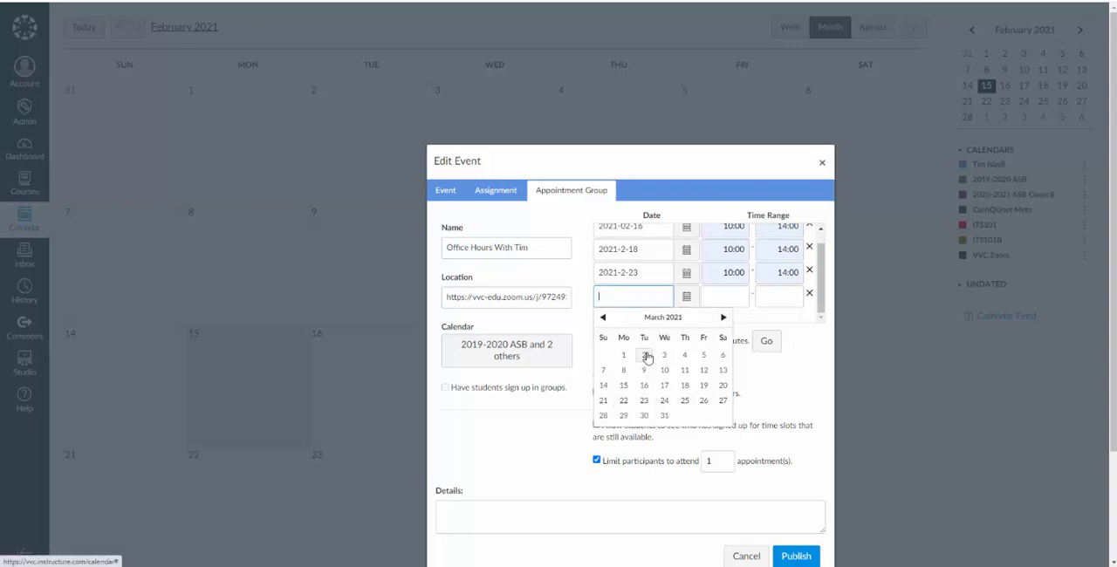
{"action": "left_click", "coordinate": [644, 356]}
{"action": "type", "text": "14:00"}
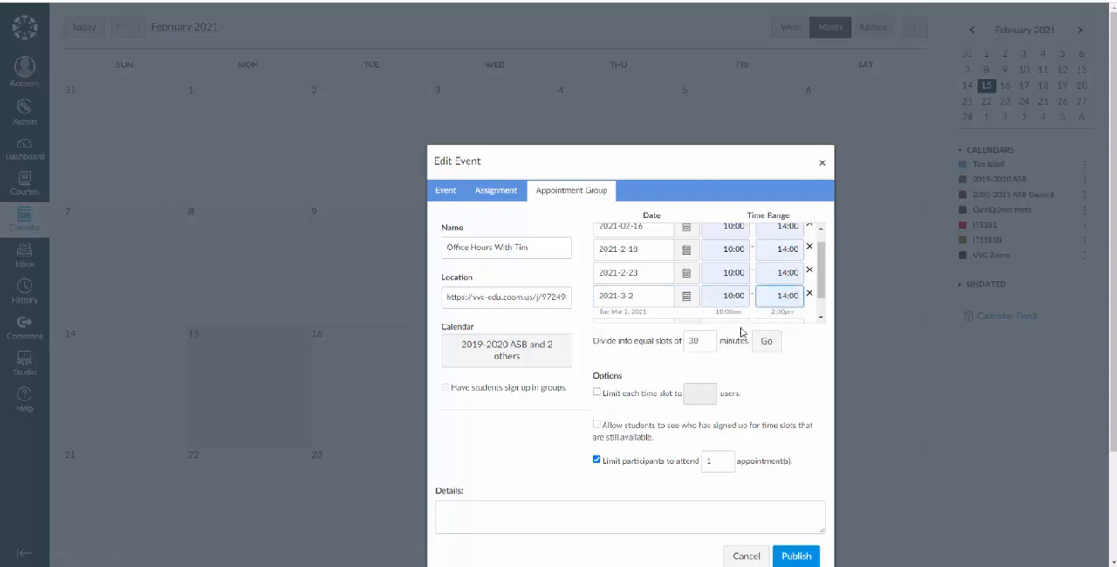
{"action": "mouse_move", "coordinate": [618, 372]}
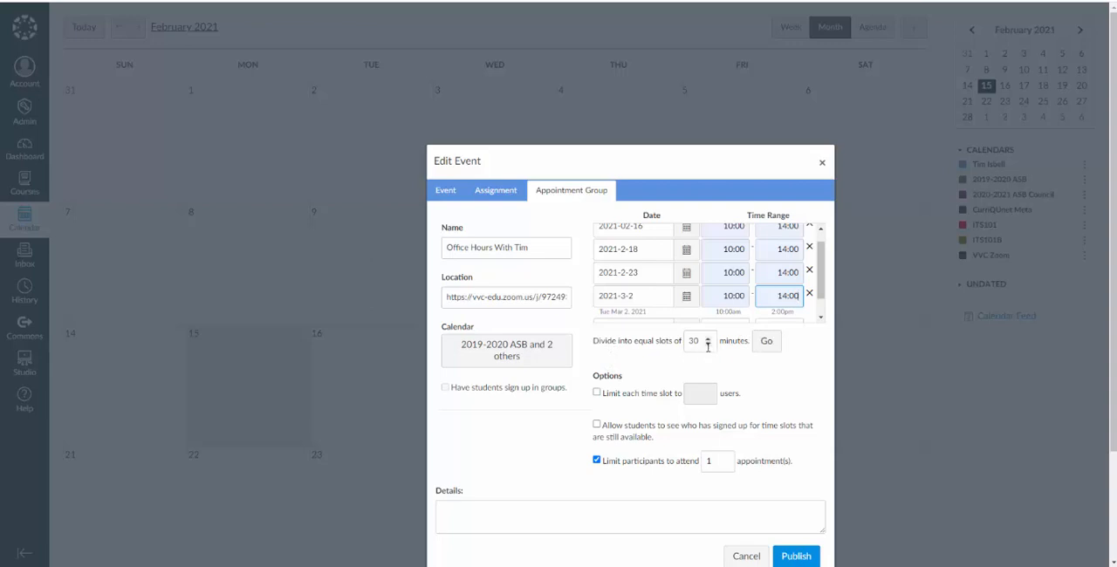
{"action": "mouse_move", "coordinate": [660, 355]}
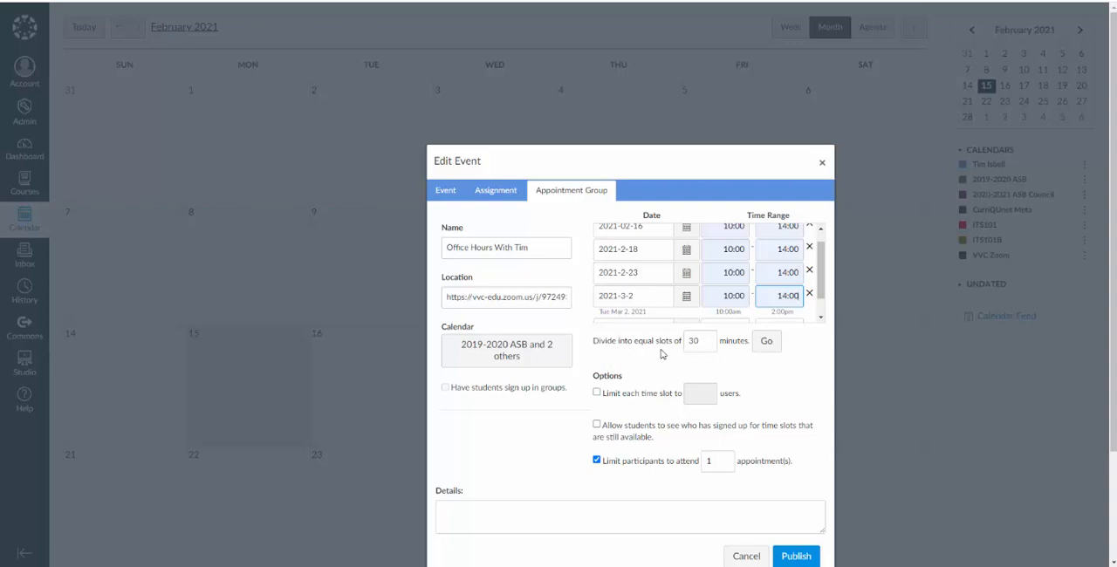
{"action": "mouse_move", "coordinate": [766, 343]}
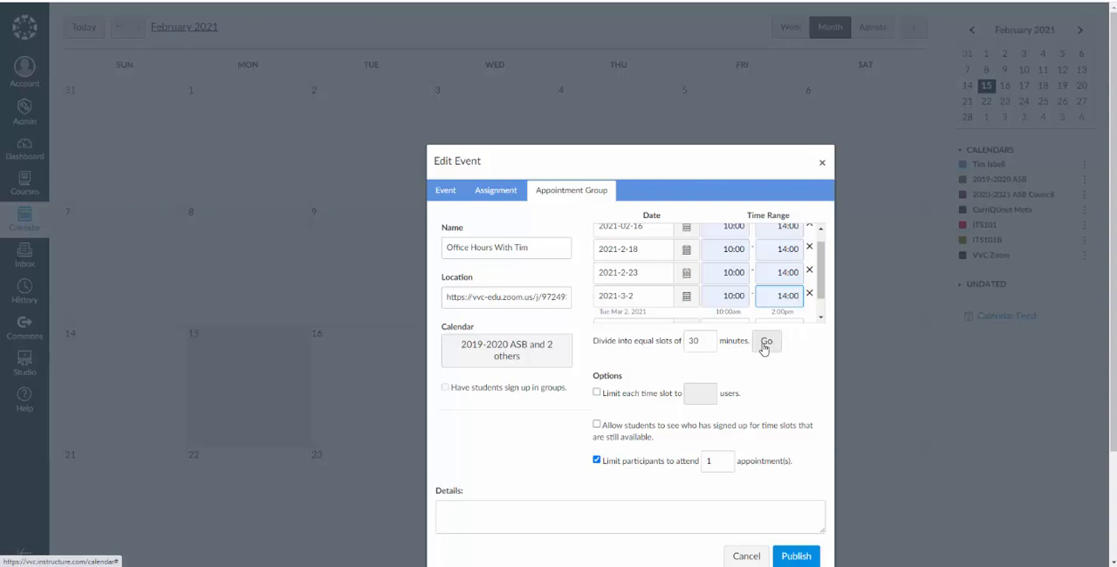
Split into 30-minute slots of one user each, no per-participant cap, and publish
{"action": "left_click", "coordinate": [767, 340]}
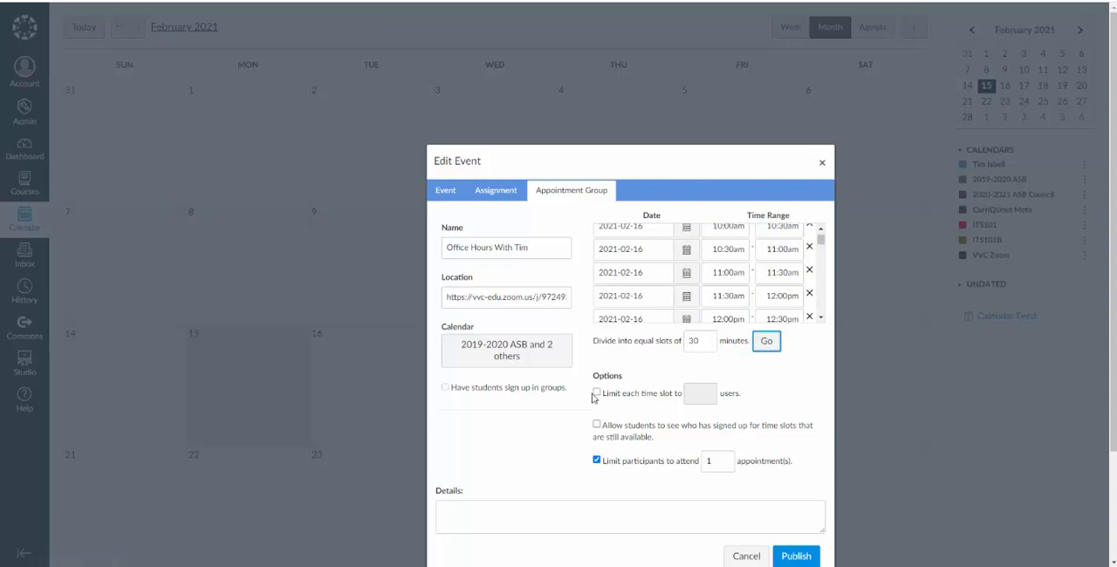
{"action": "left_click", "coordinate": [597, 395]}
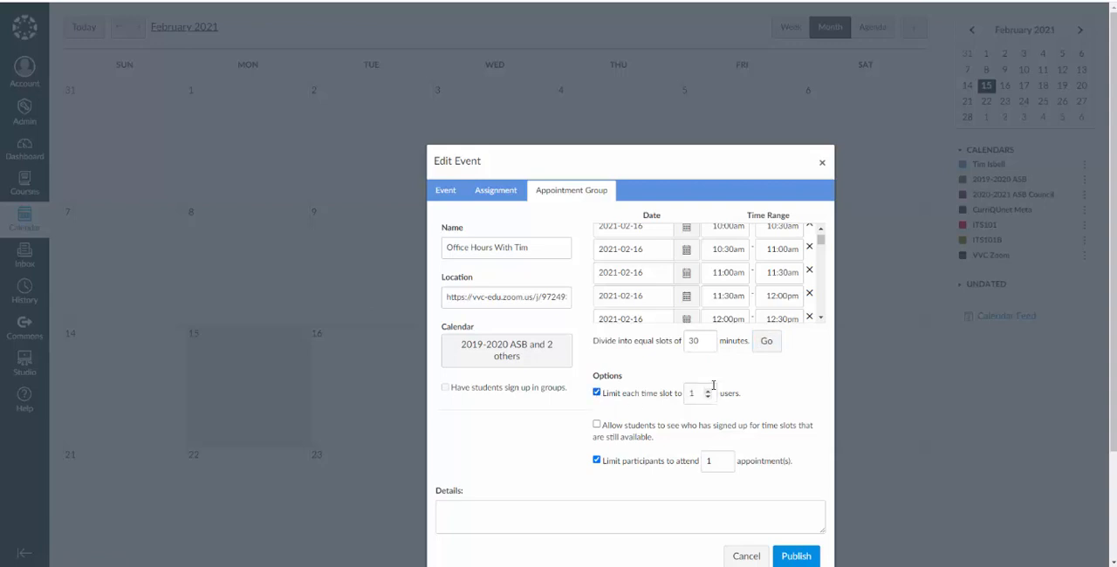
{"action": "mouse_move", "coordinate": [660, 422]}
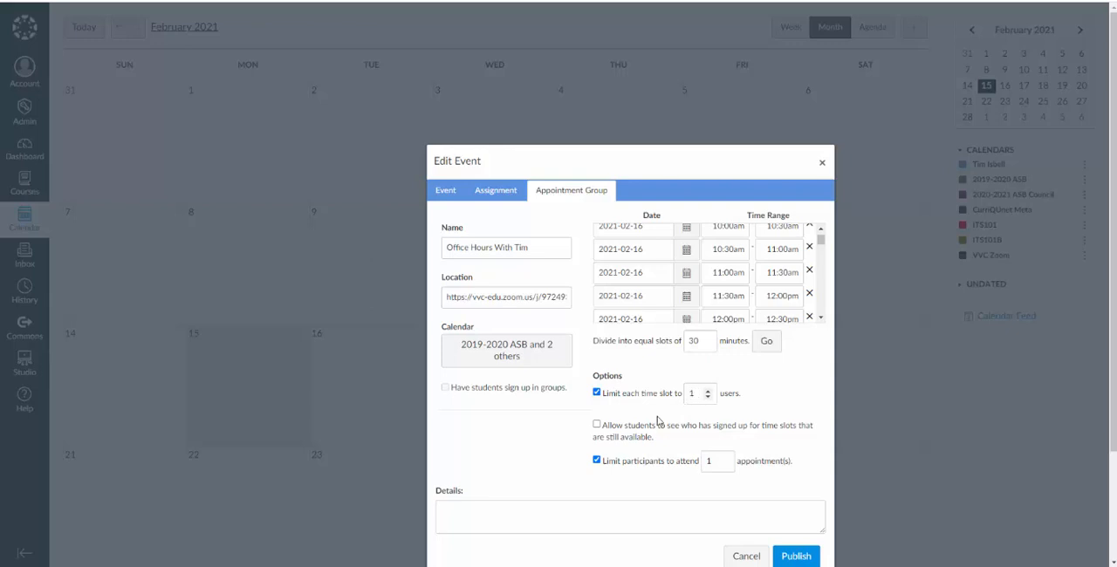
{"action": "mouse_move", "coordinate": [747, 440]}
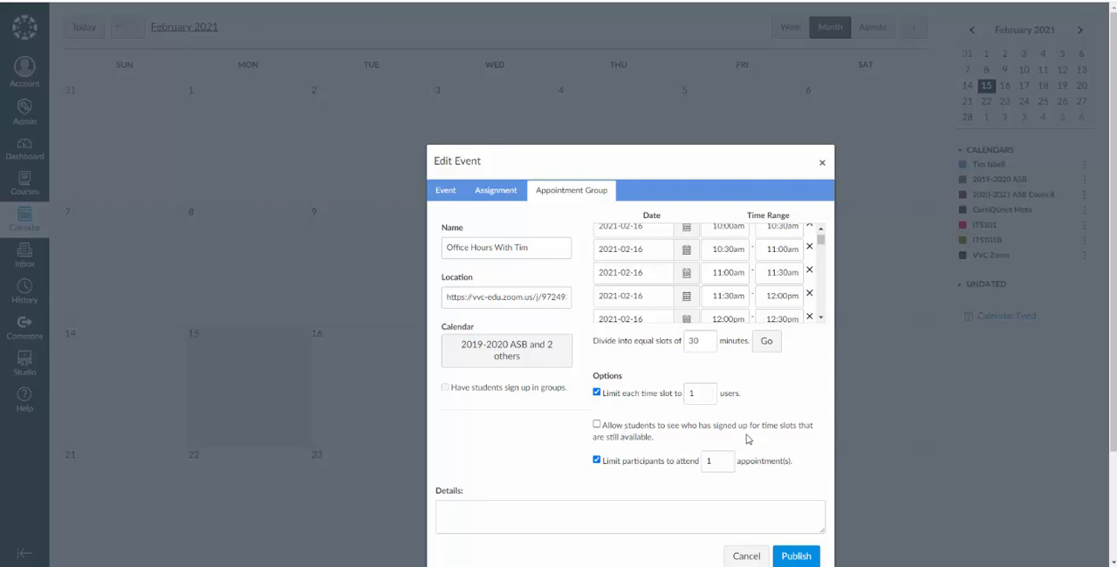
{"action": "mouse_move", "coordinate": [606, 436]}
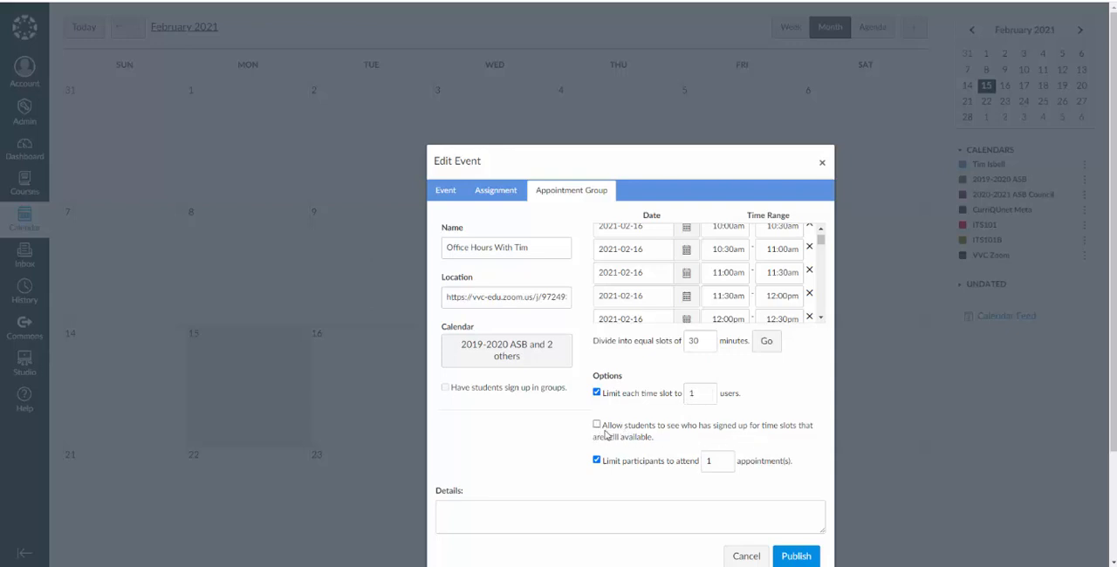
{"action": "mouse_move", "coordinate": [660, 444]}
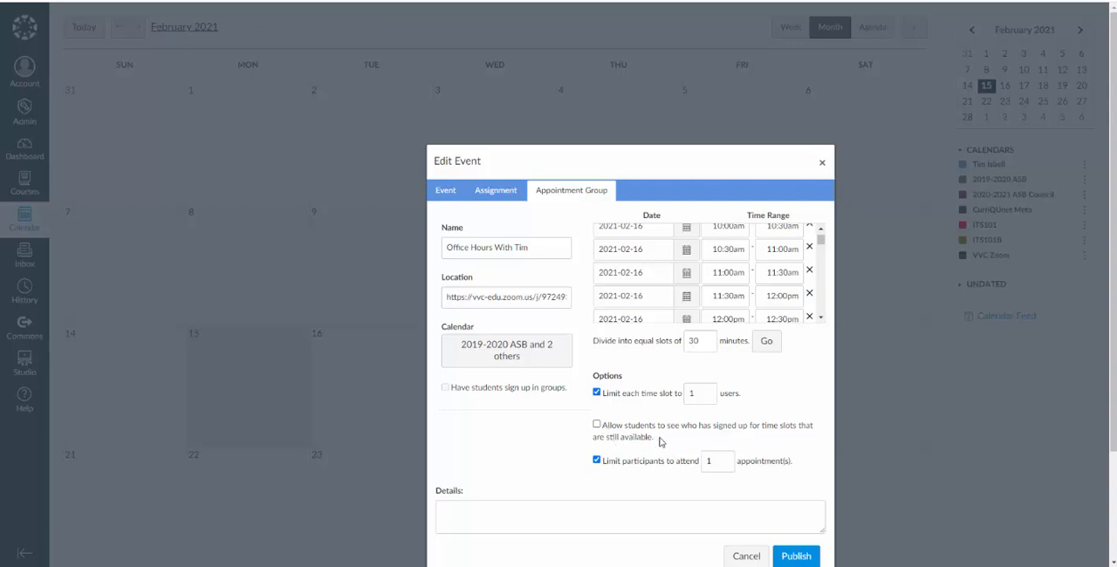
{"action": "mouse_move", "coordinate": [718, 419]}
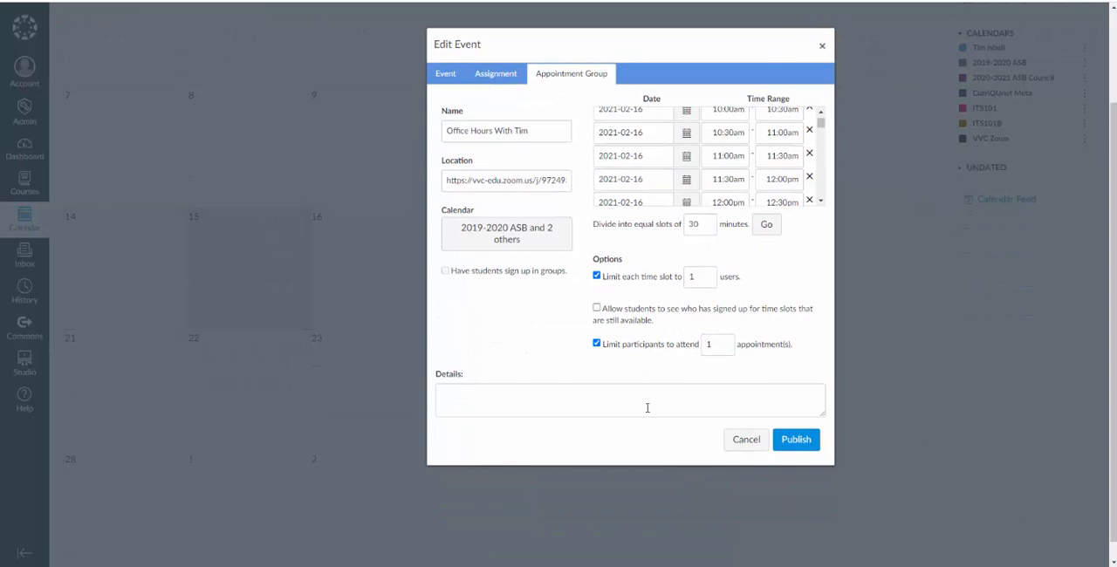
{"action": "mouse_move", "coordinate": [657, 352]}
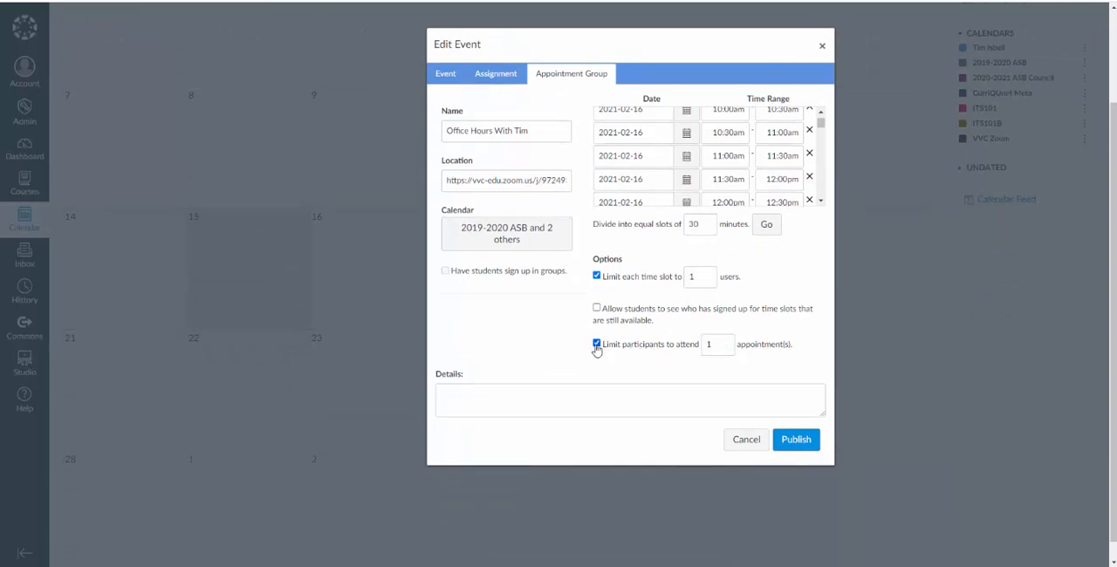
{"action": "left_click", "coordinate": [597, 344]}
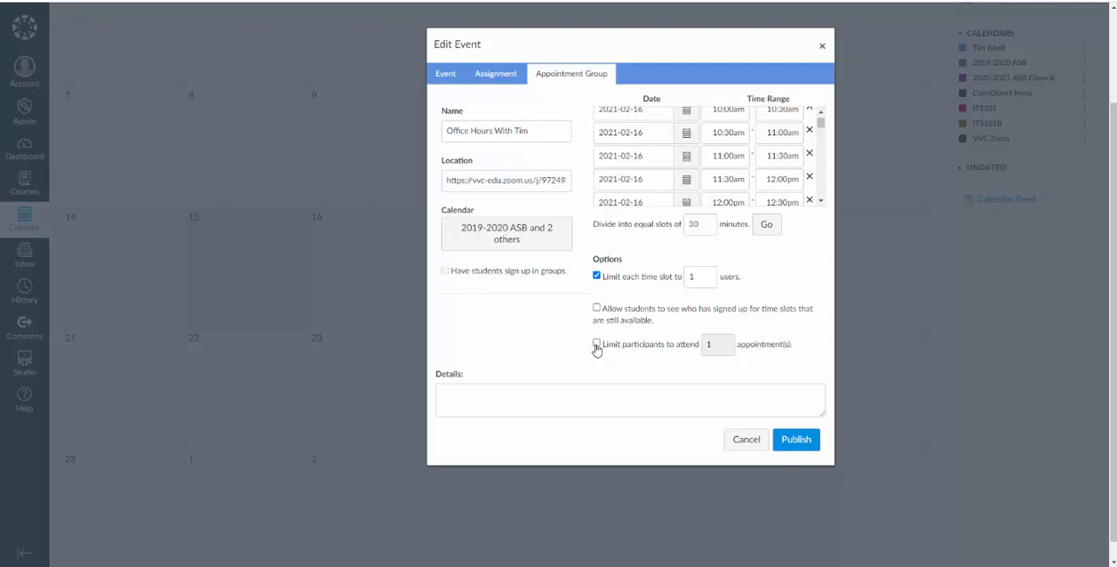
{"action": "mouse_move", "coordinate": [691, 367]}
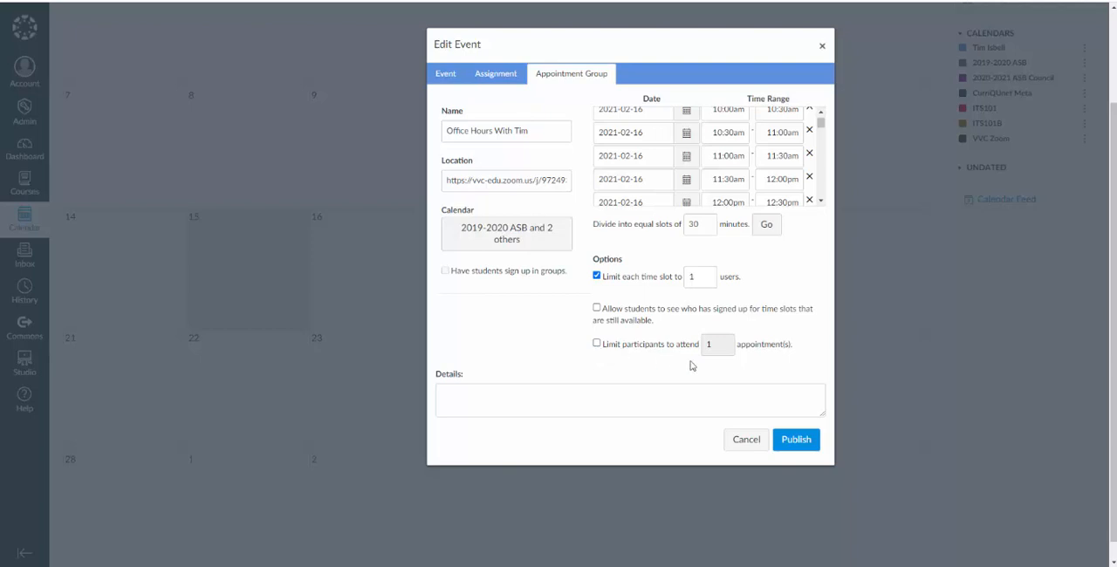
{"action": "left_click", "coordinate": [796, 440]}
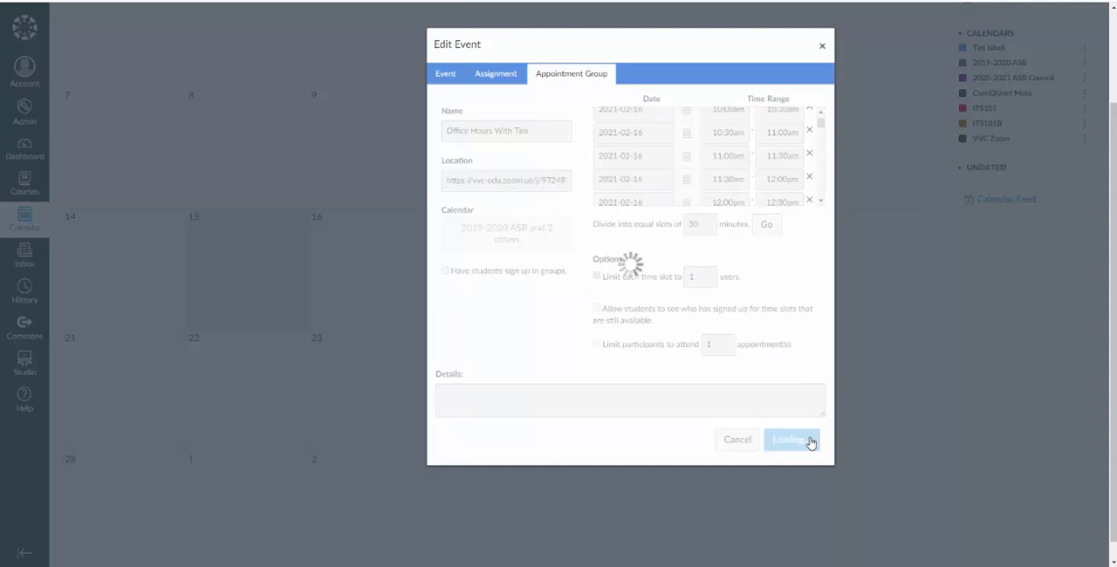
Enter the ASB 20-21 course in Student View and go to the student's calendar
{"action": "left_click", "coordinate": [791, 440]}
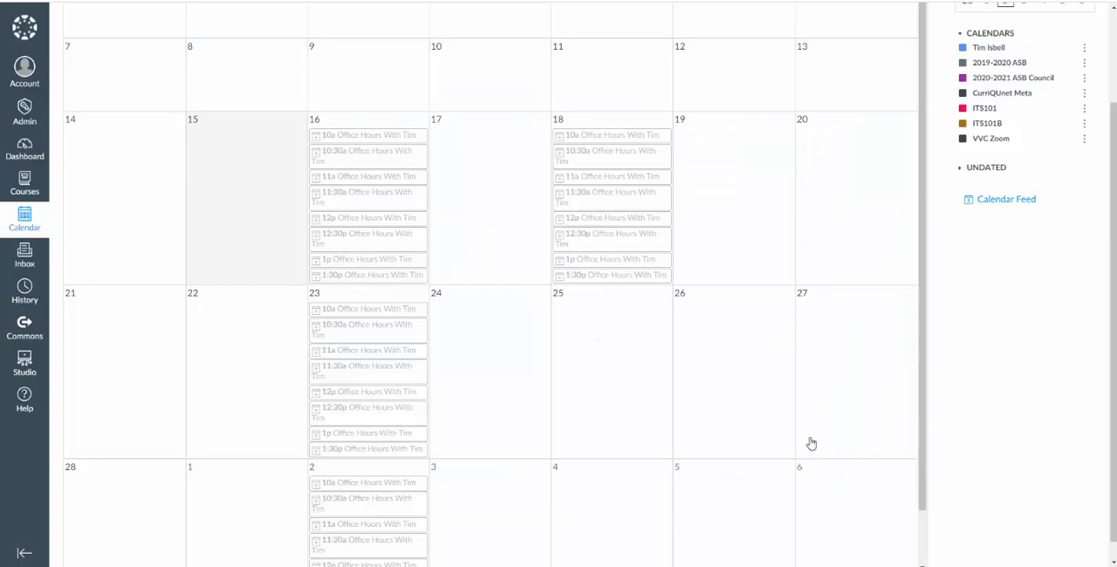
{"action": "mouse_move", "coordinate": [479, 300]}
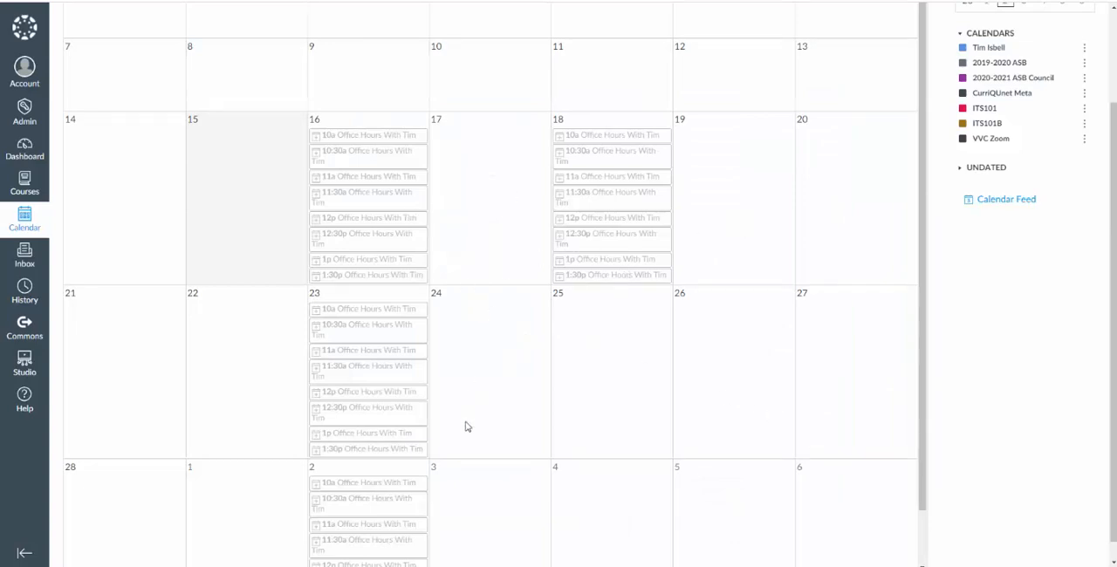
{"action": "mouse_move", "coordinate": [24, 150]}
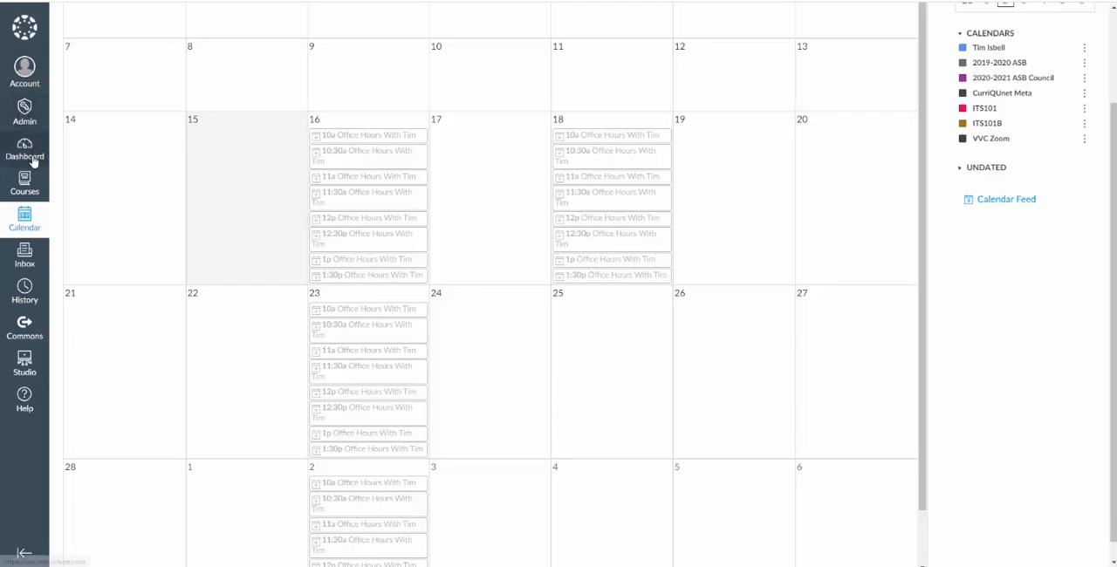
{"action": "left_click", "coordinate": [25, 182]}
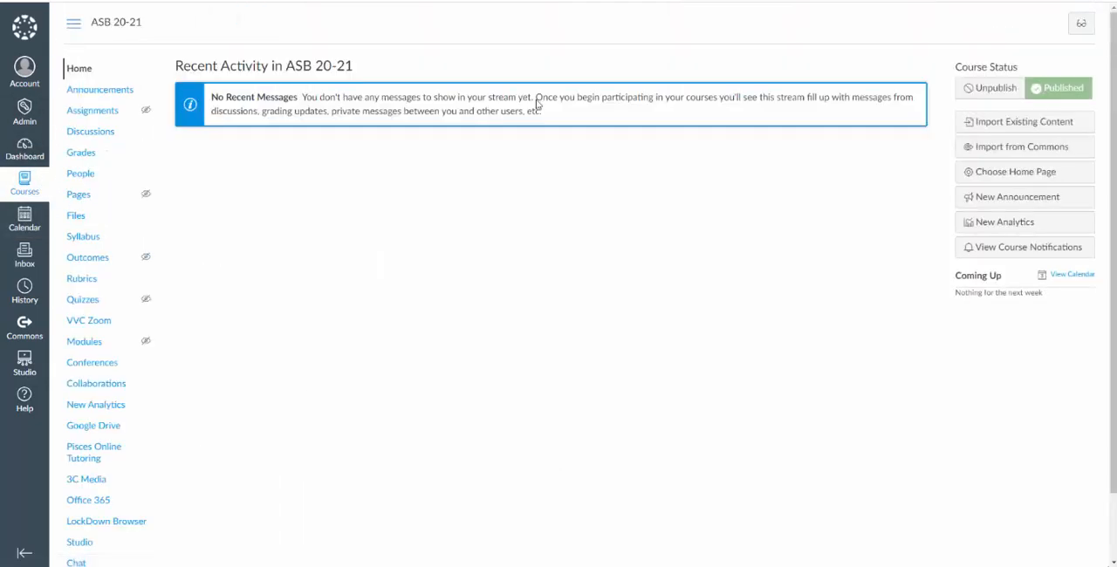
{"action": "left_click", "coordinate": [1082, 22]}
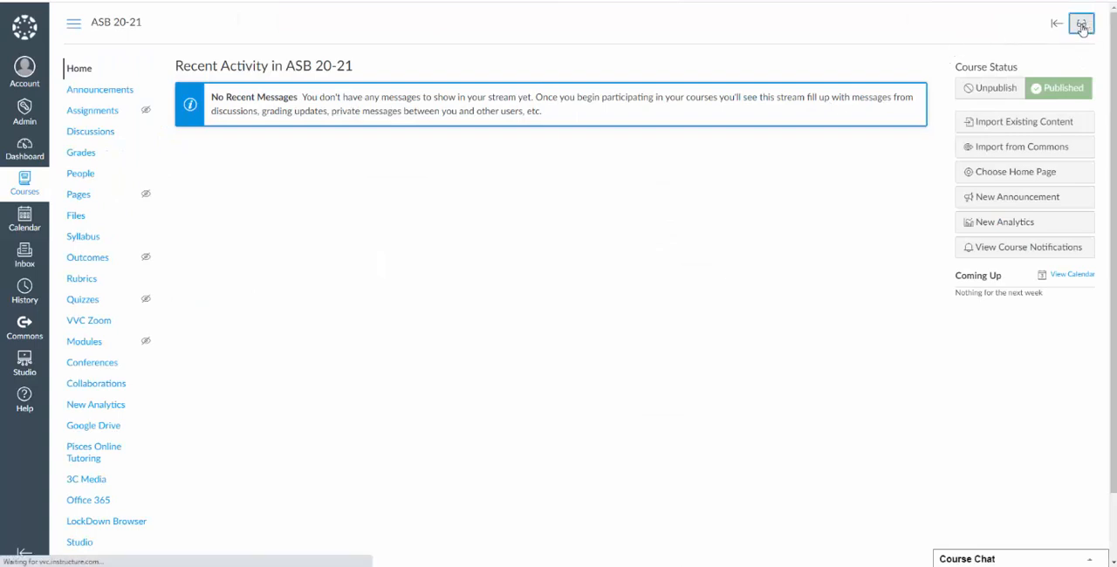
{"action": "left_click", "coordinate": [1082, 23]}
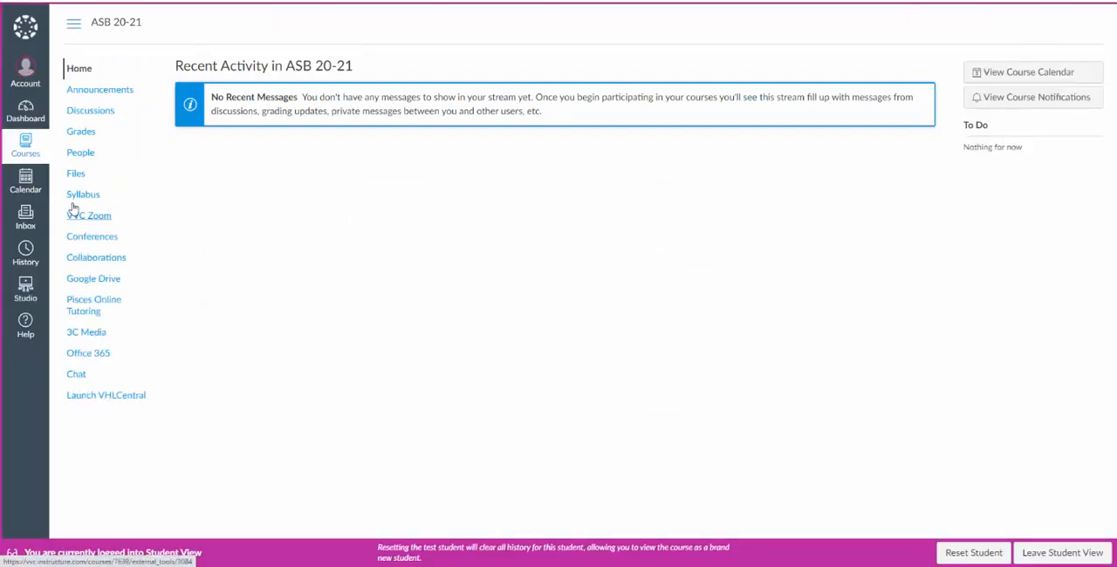
{"action": "left_click", "coordinate": [24, 181]}
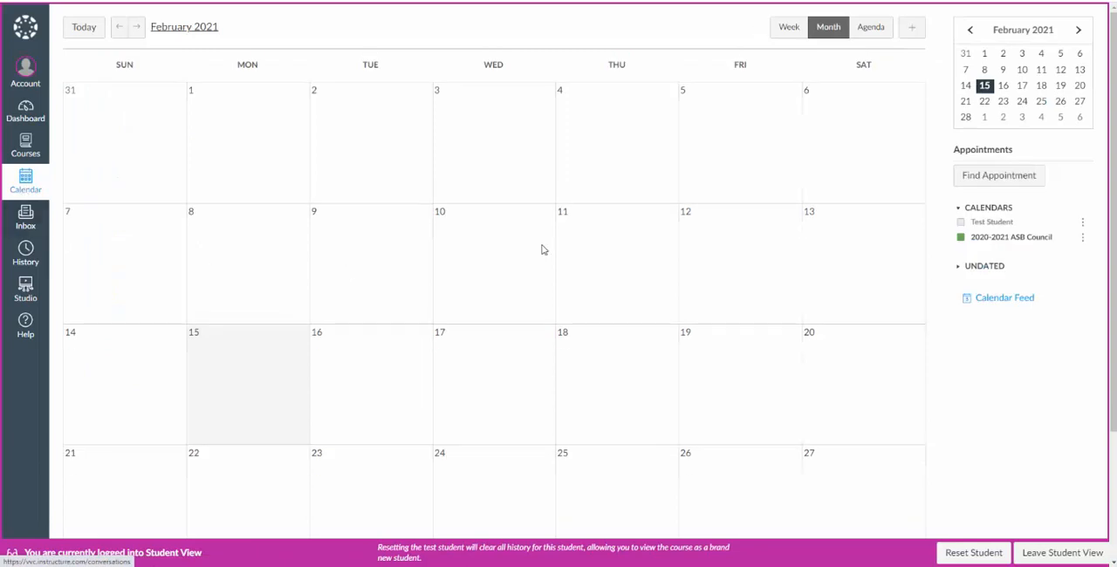
{"action": "mouse_move", "coordinate": [981, 178]}
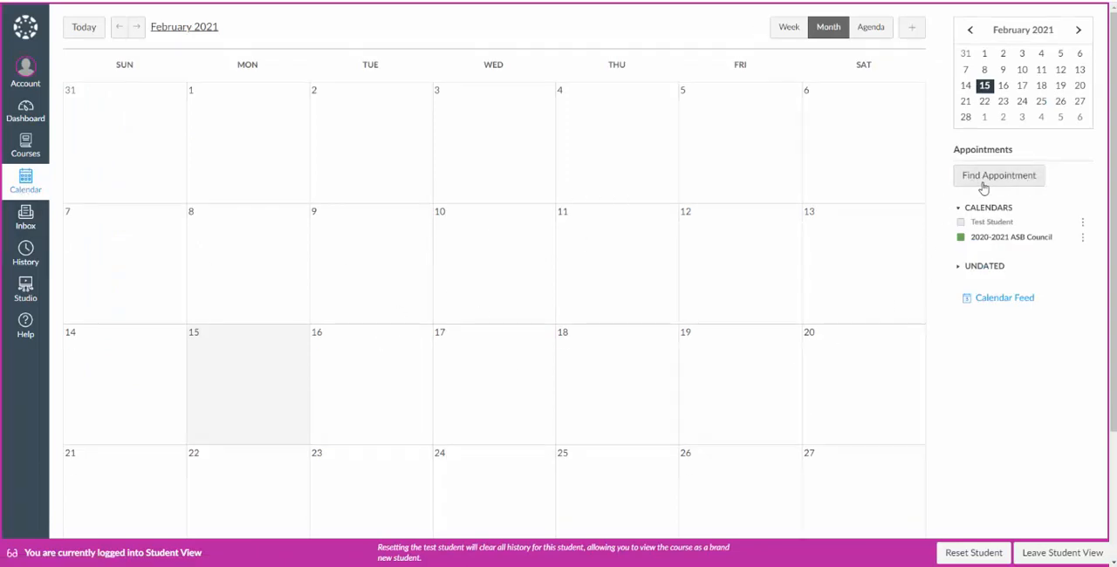
Find appointments for 2020-2021 ASB Council and preview the 10a slot on February 16
{"action": "left_click", "coordinate": [999, 176]}
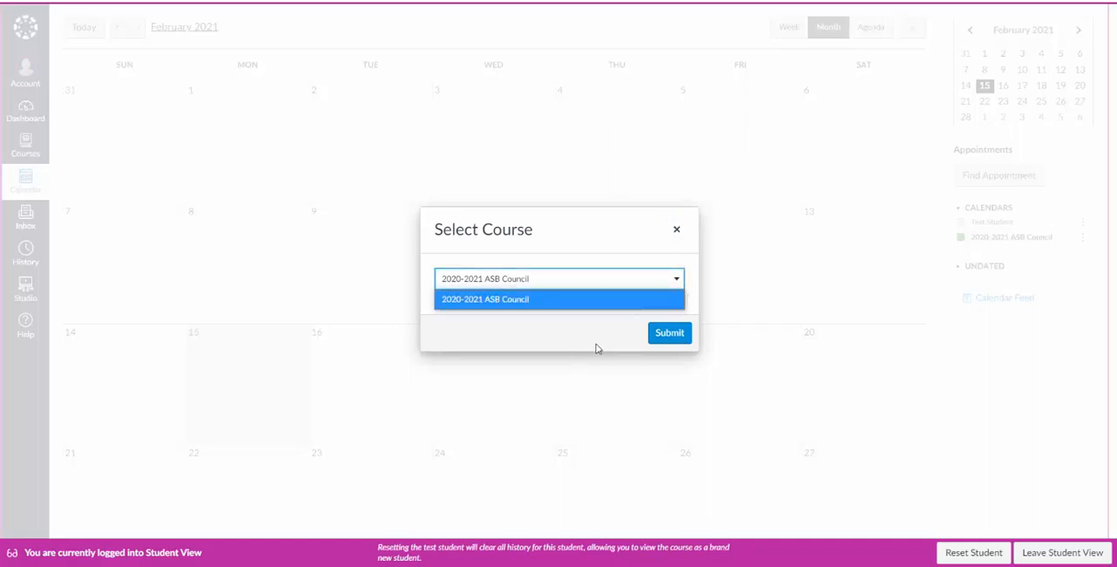
{"action": "mouse_move", "coordinate": [620, 269]}
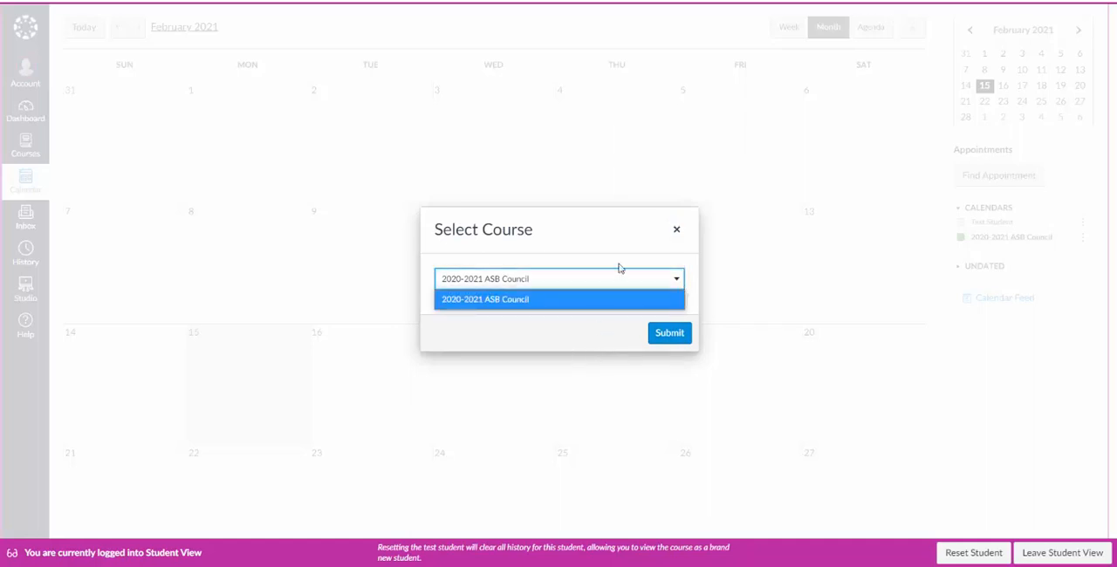
{"action": "left_click", "coordinate": [670, 331]}
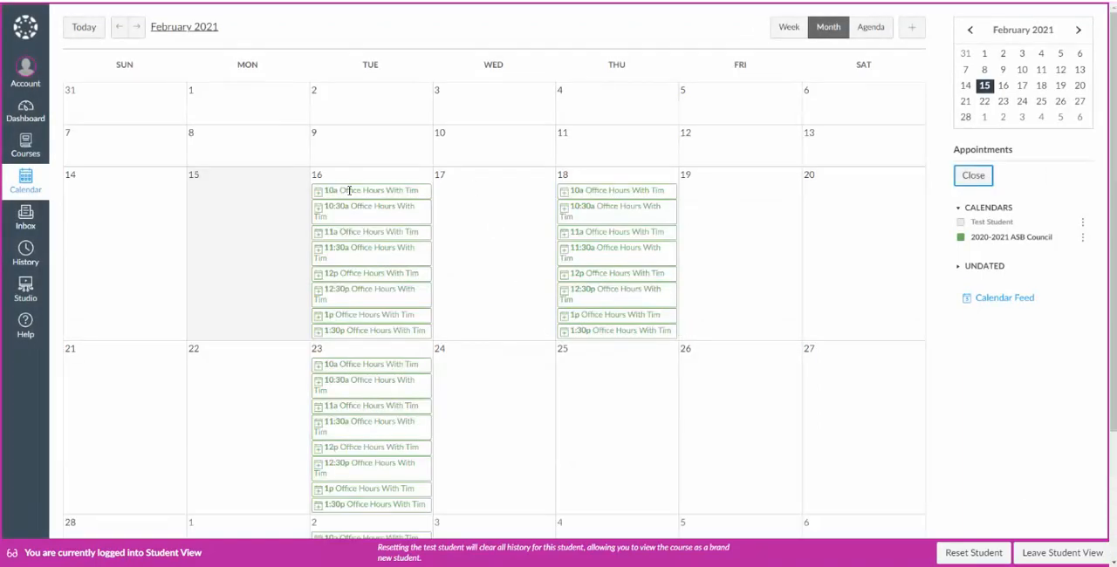
{"action": "left_click", "coordinate": [371, 190]}
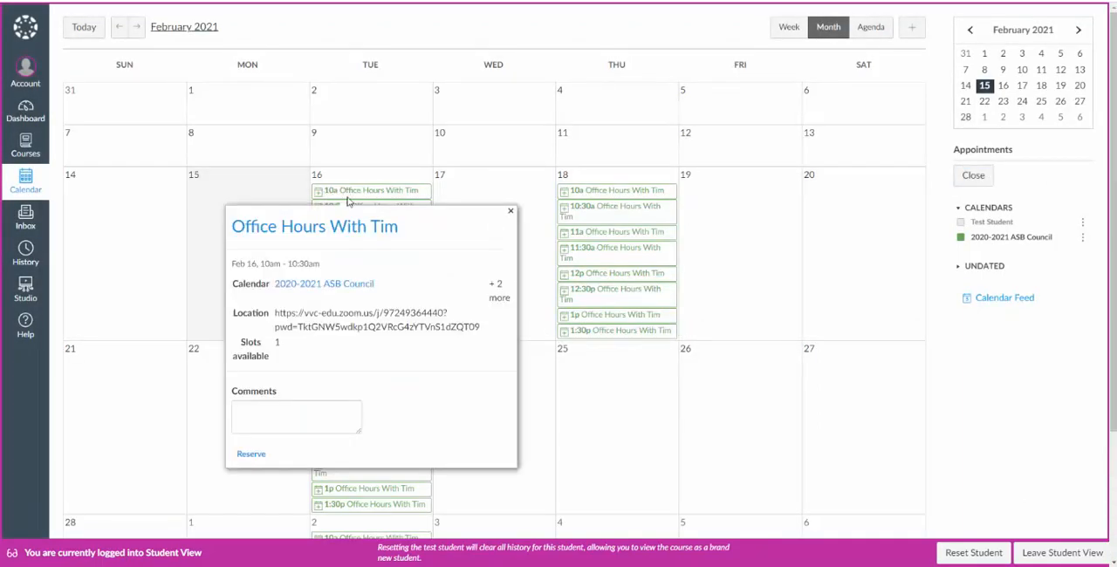
{"action": "mouse_move", "coordinate": [252, 453]}
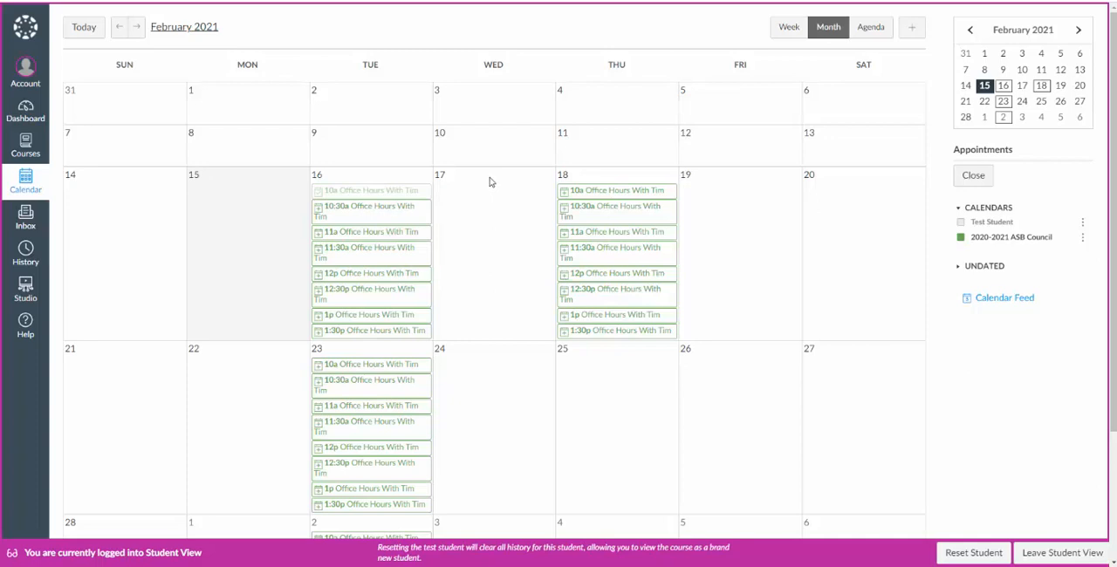
{"action": "mouse_move", "coordinate": [730, 304]}
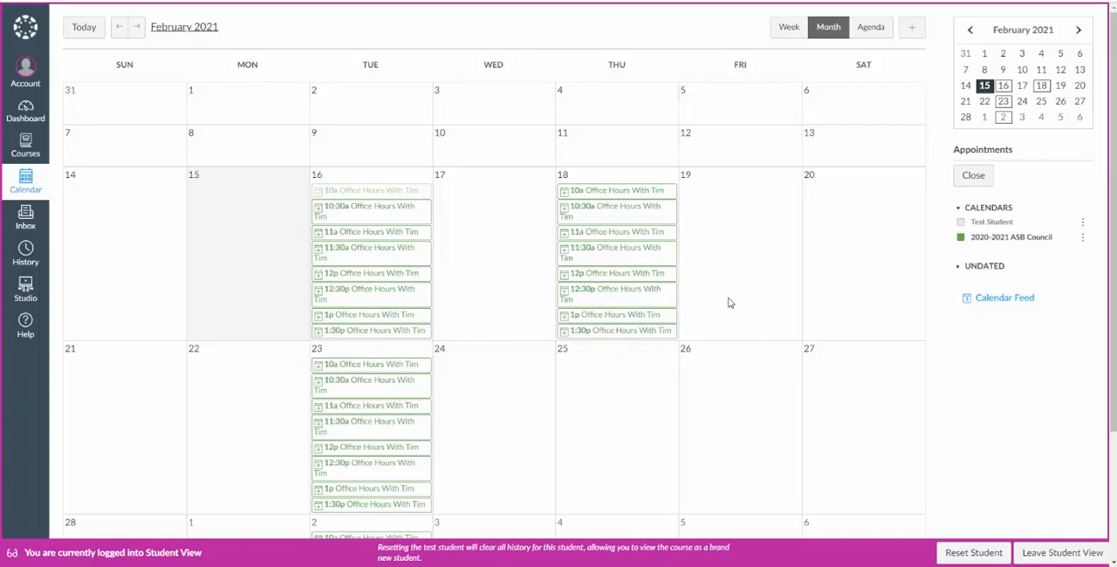